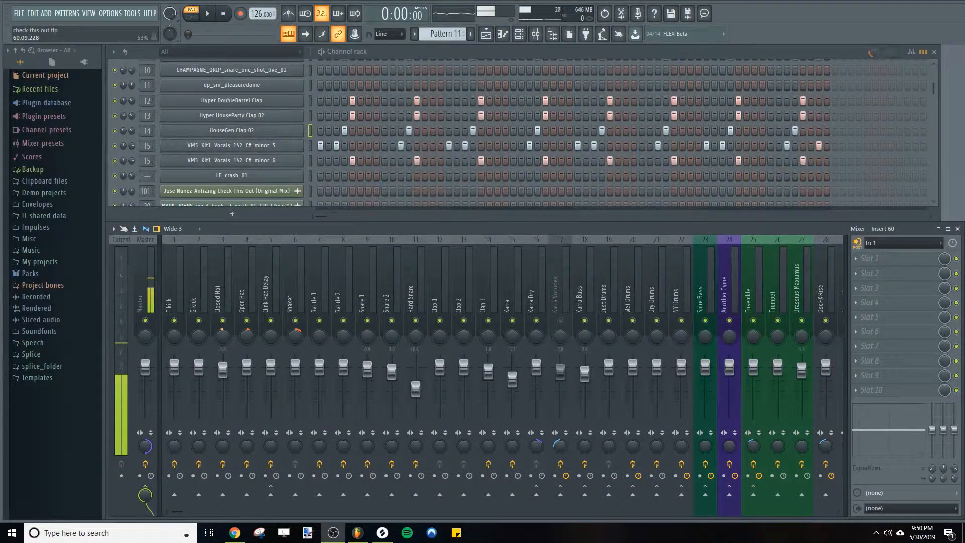
Browse Splice's Recently added vocal samples while auditioning the drum pattern
left_click(231, 130)
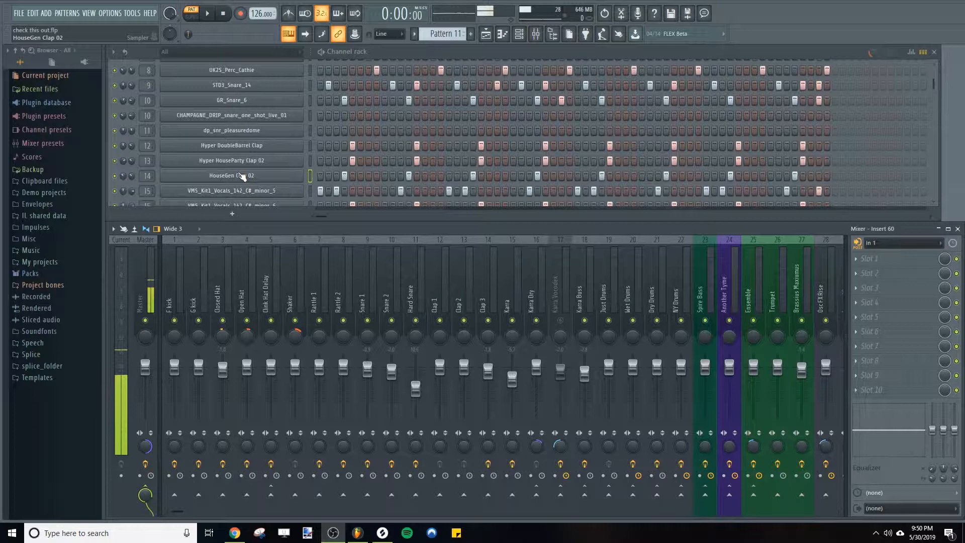
scroll("up", 3)
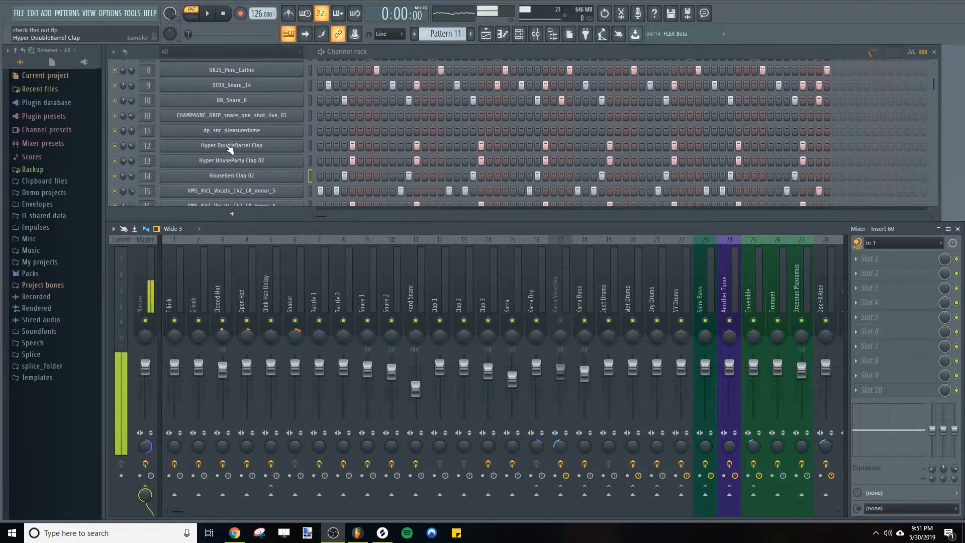
scroll("down", 3)
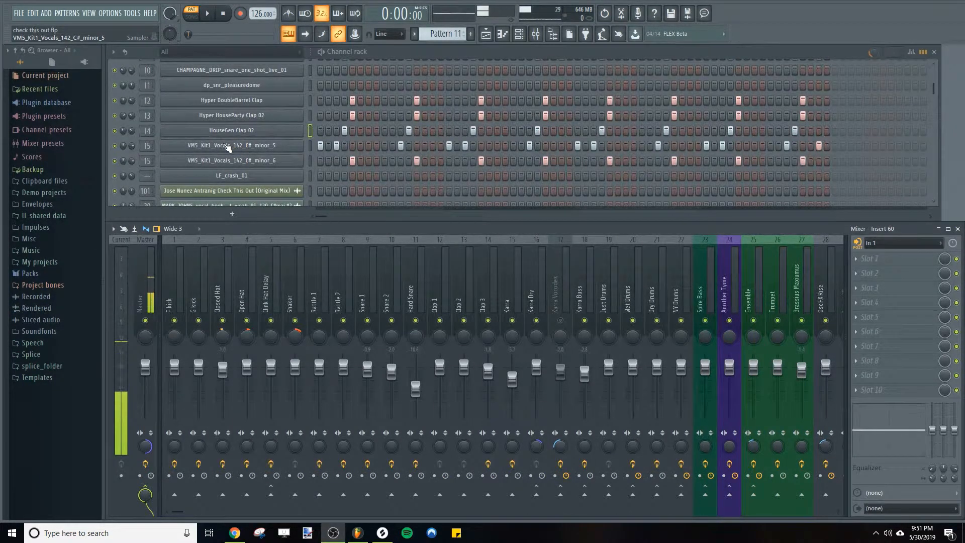
left_click(231, 130)
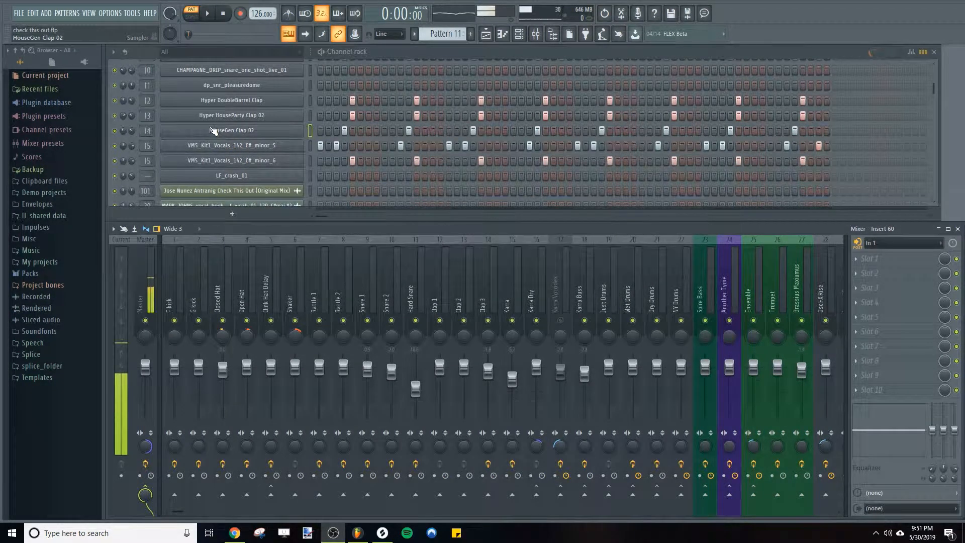
scroll("down", 3)
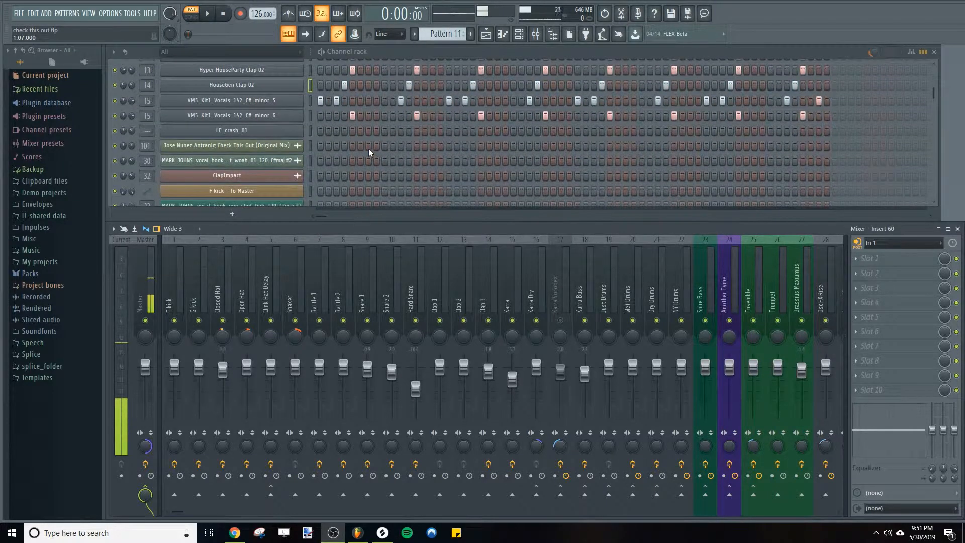
scroll("up", 3)
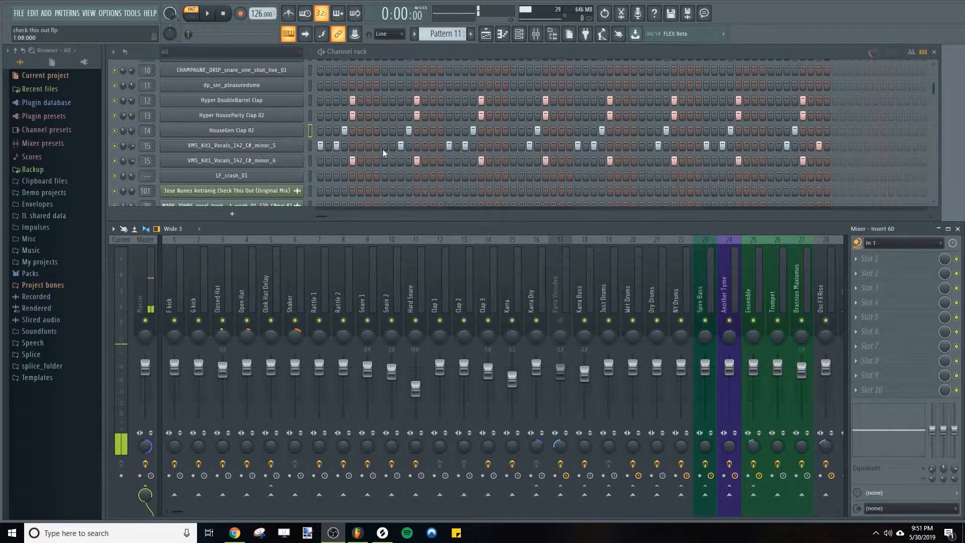
left_click(206, 13)
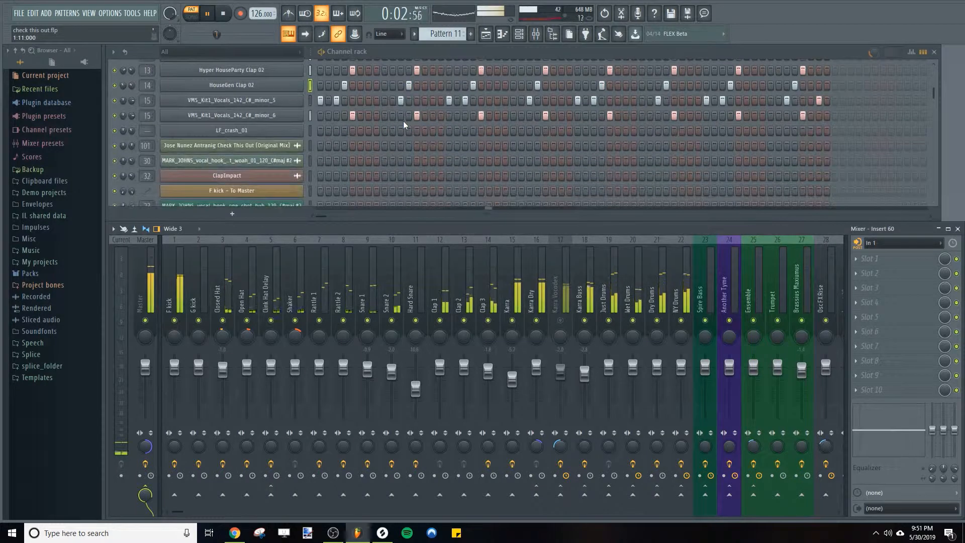
scroll("up", 3)
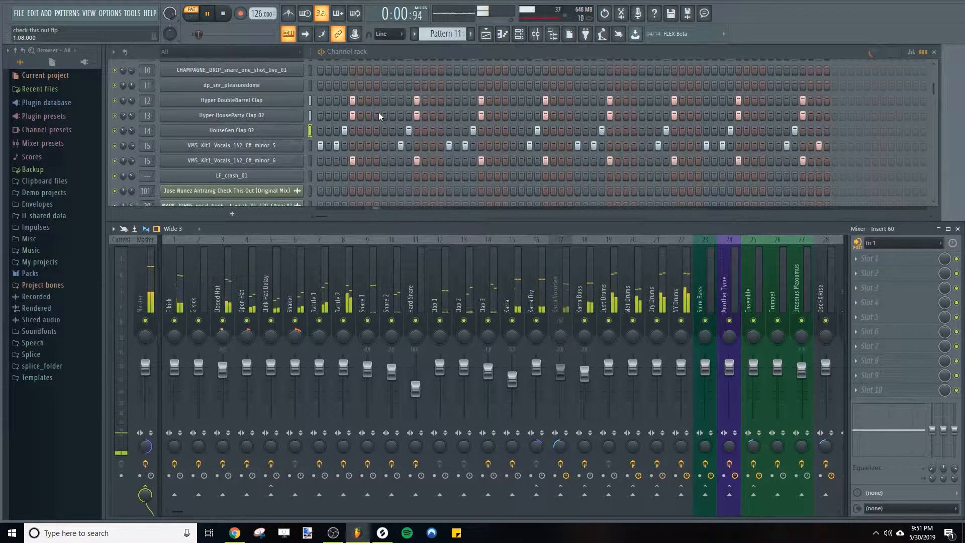
left_click(207, 13)
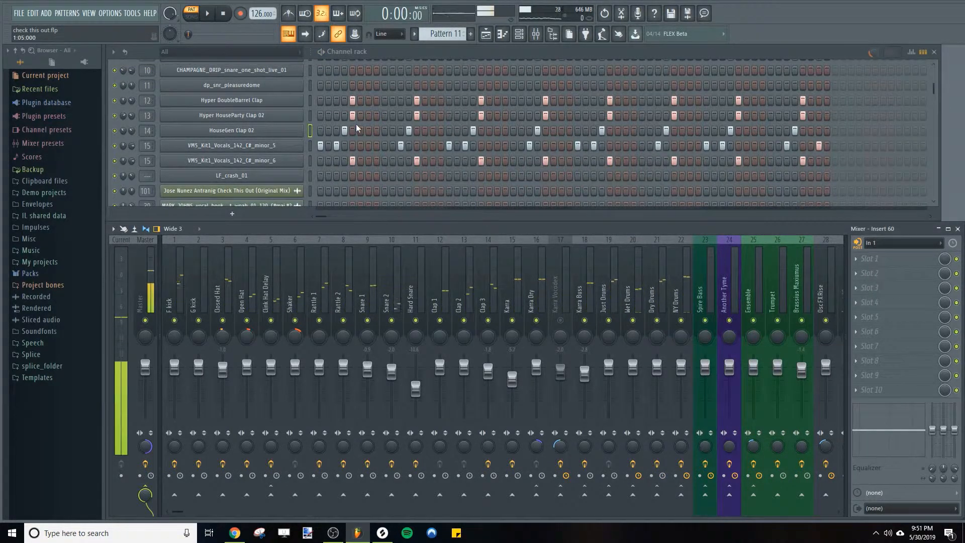
scroll("up", 3)
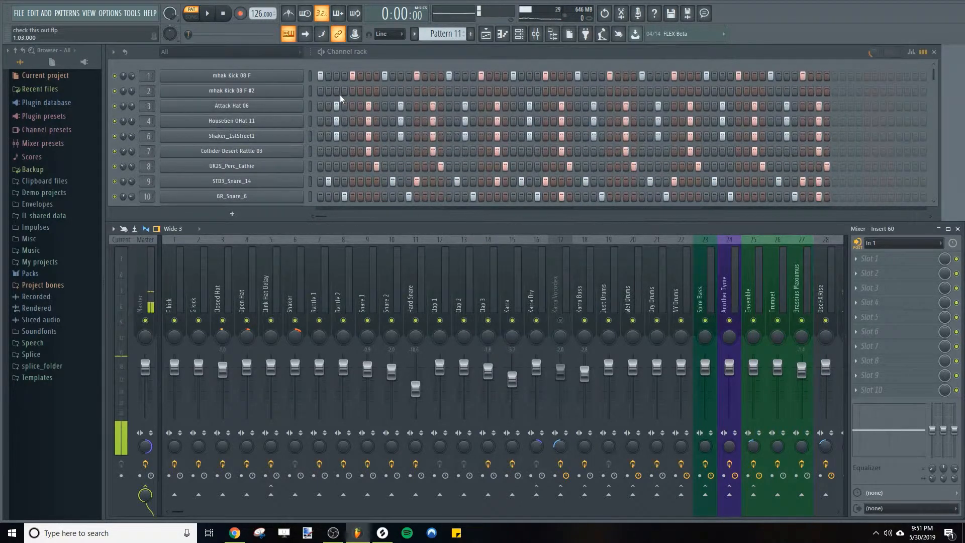
scroll("down", 3)
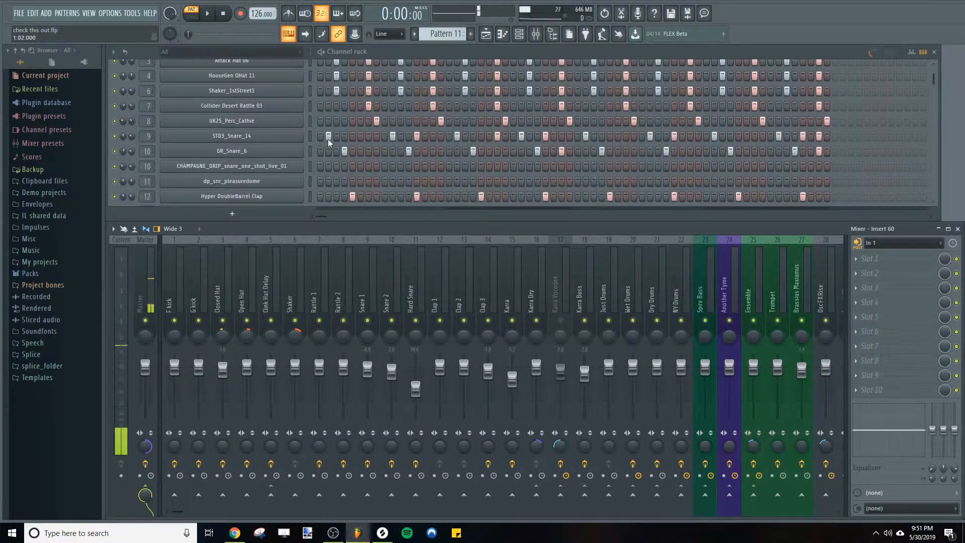
scroll("down", 3)
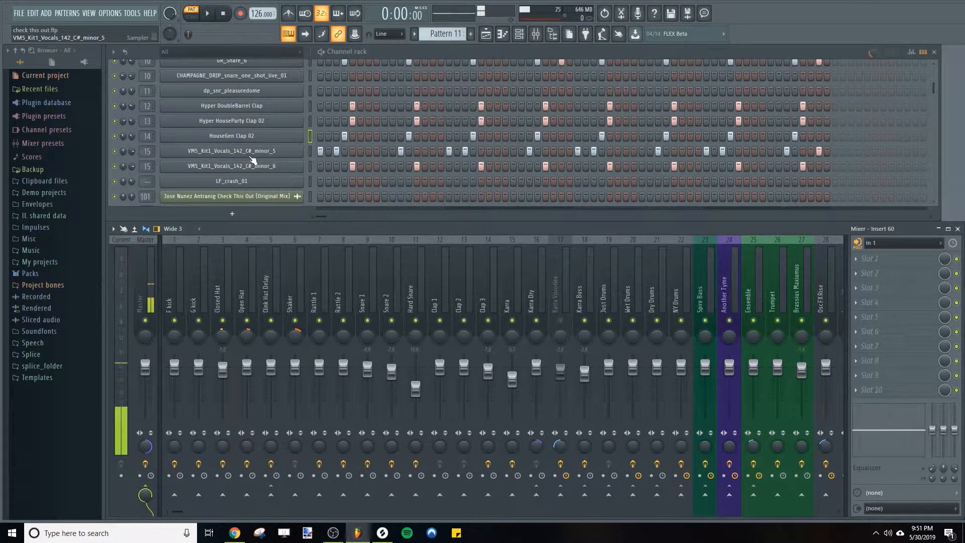
Select the two vocal chop channels, audition the pattern, then close the Splice library
left_click(232, 166)
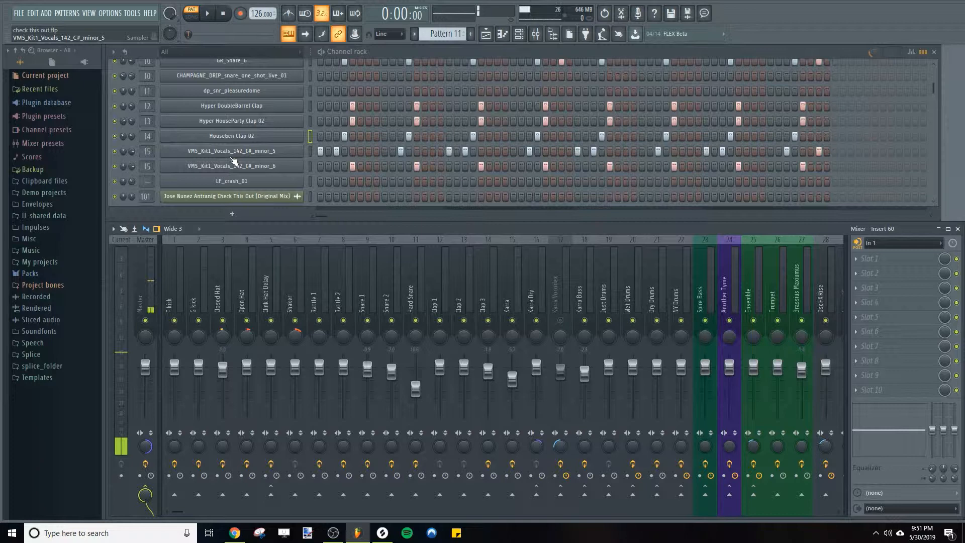
left_click(231, 167)
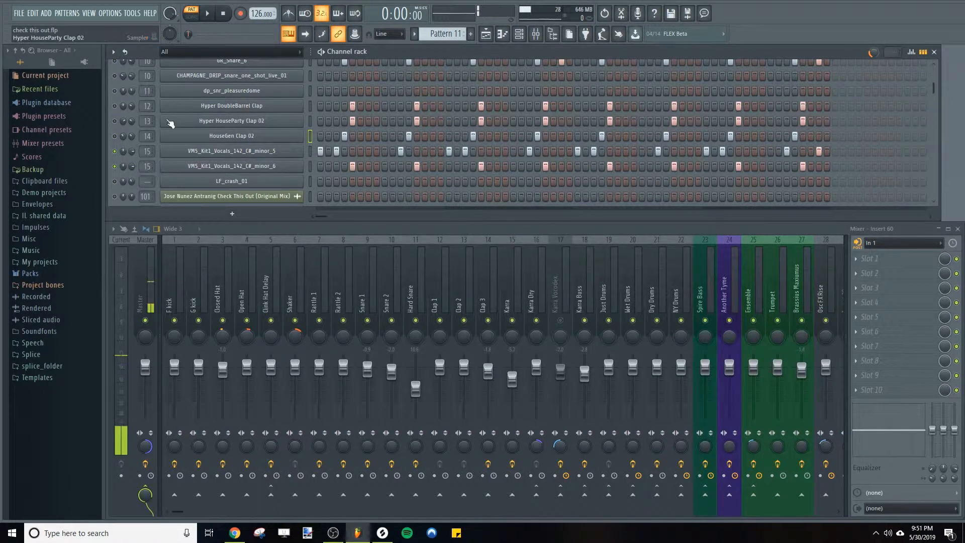
left_click(206, 14)
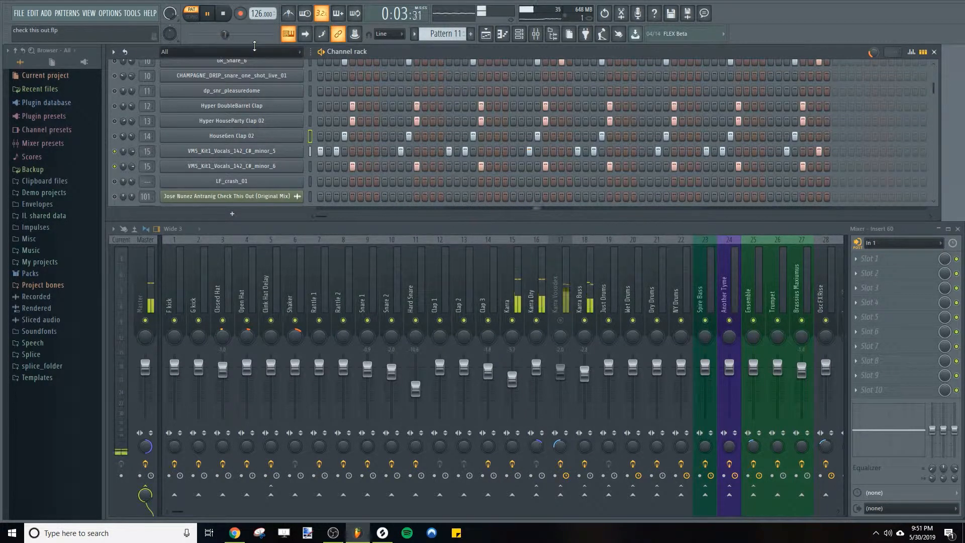
left_click(191, 14)
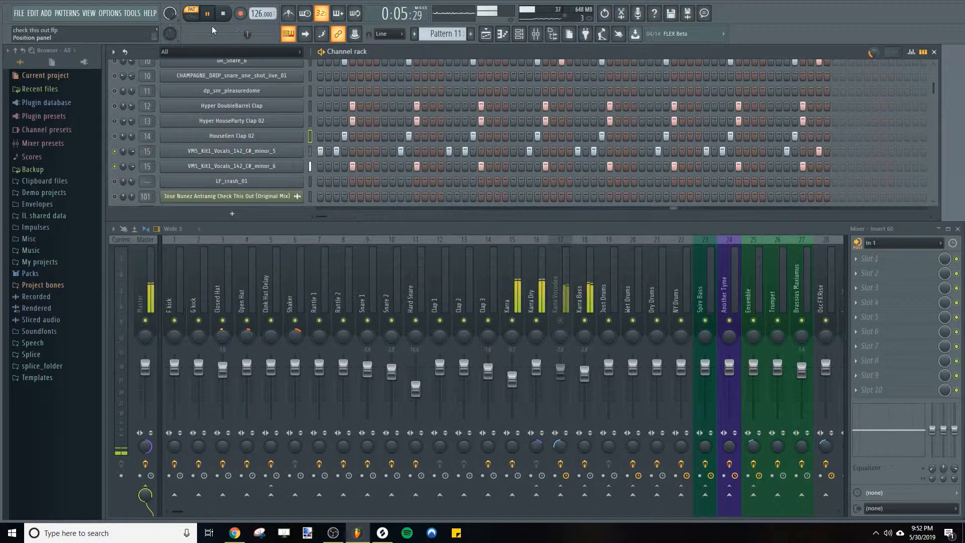
left_click(223, 14)
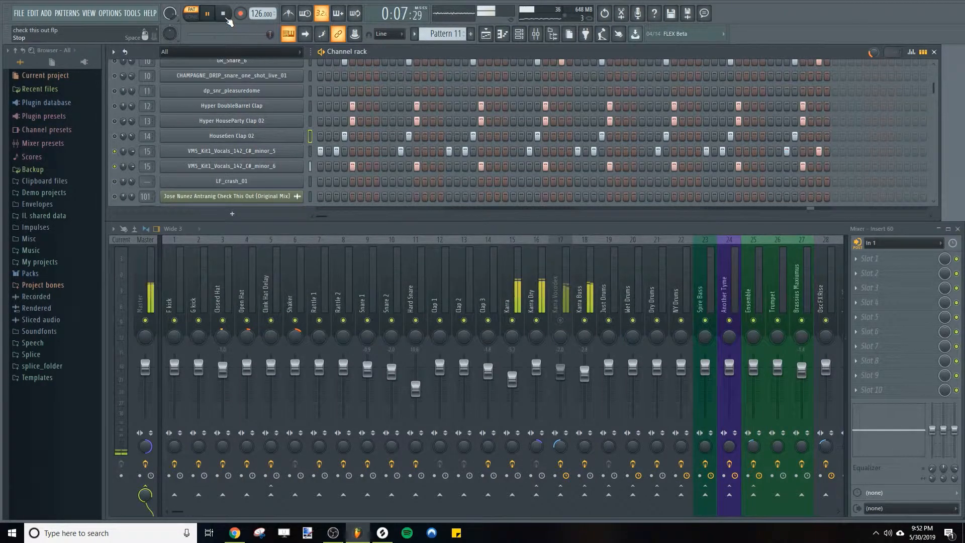
left_click(222, 14)
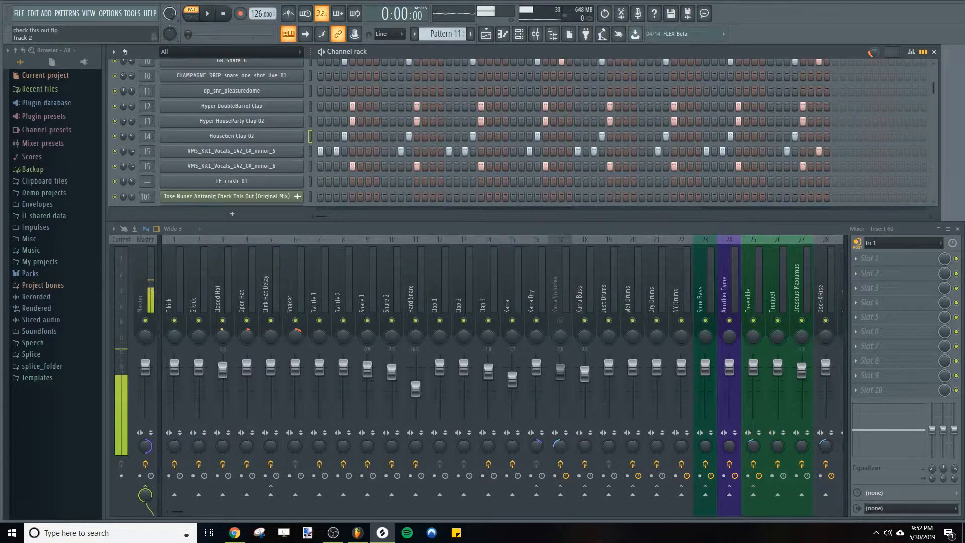
left_click(382, 533)
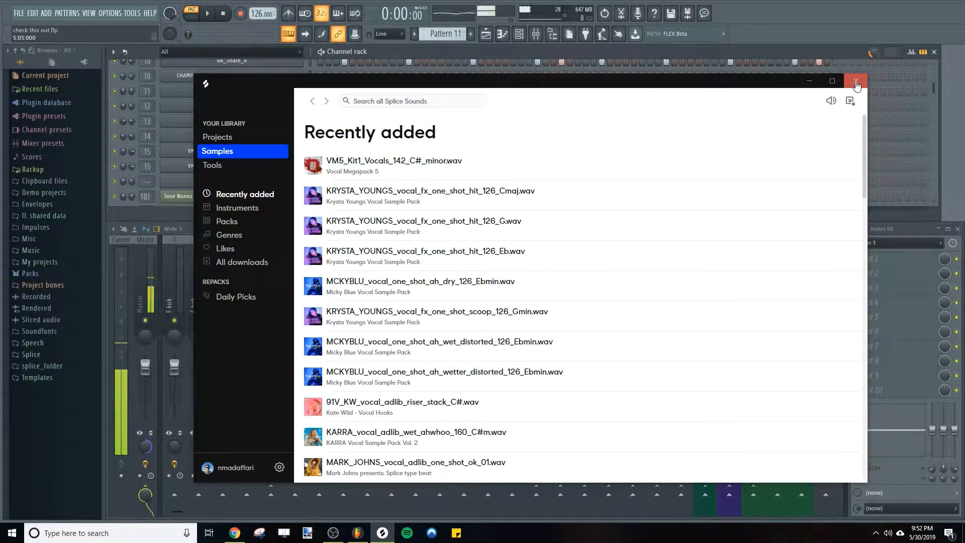
mouse_move(846, 87)
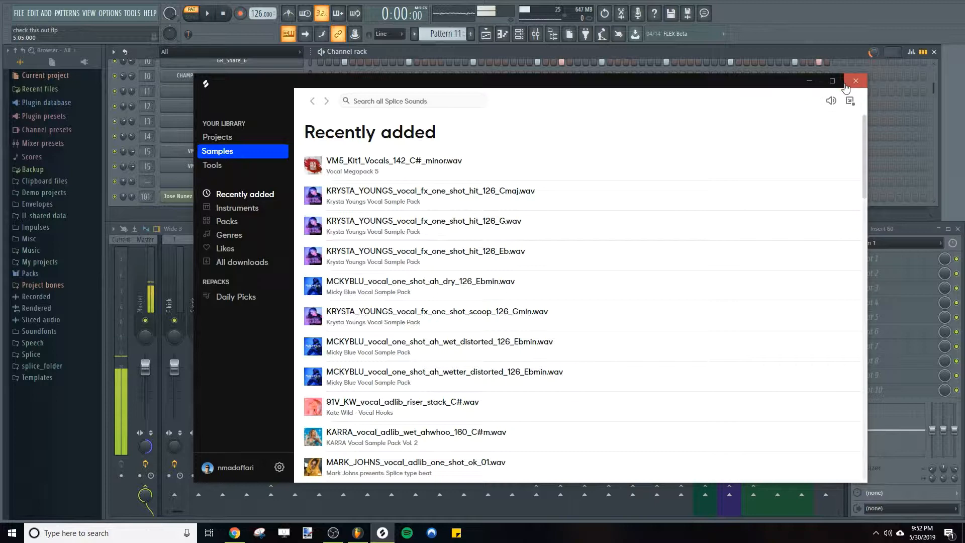
mouse_move(855, 81)
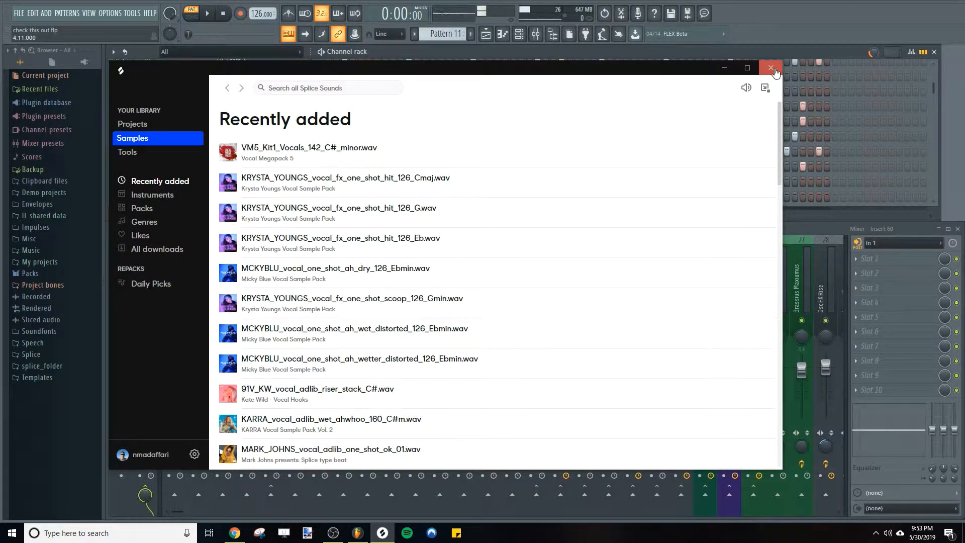
mouse_move(775, 69)
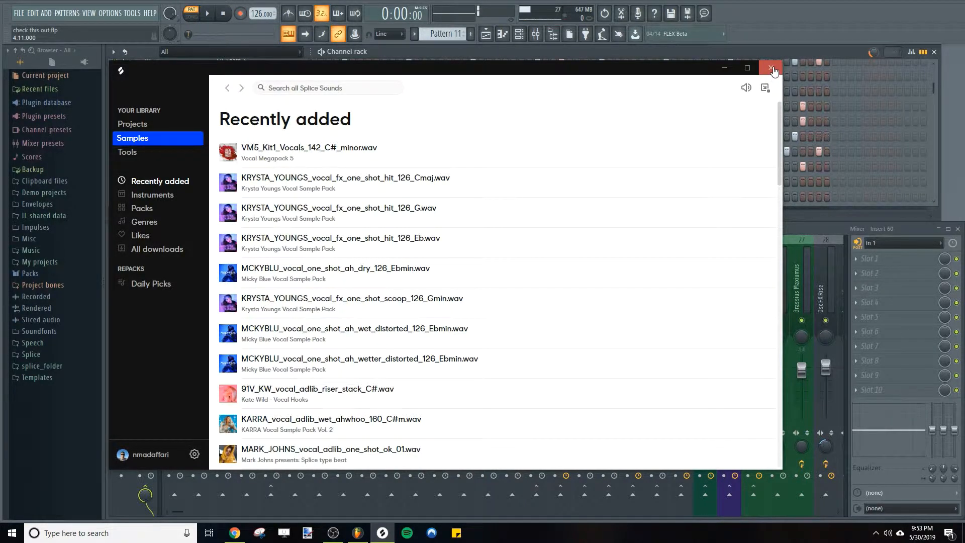
left_click(772, 68)
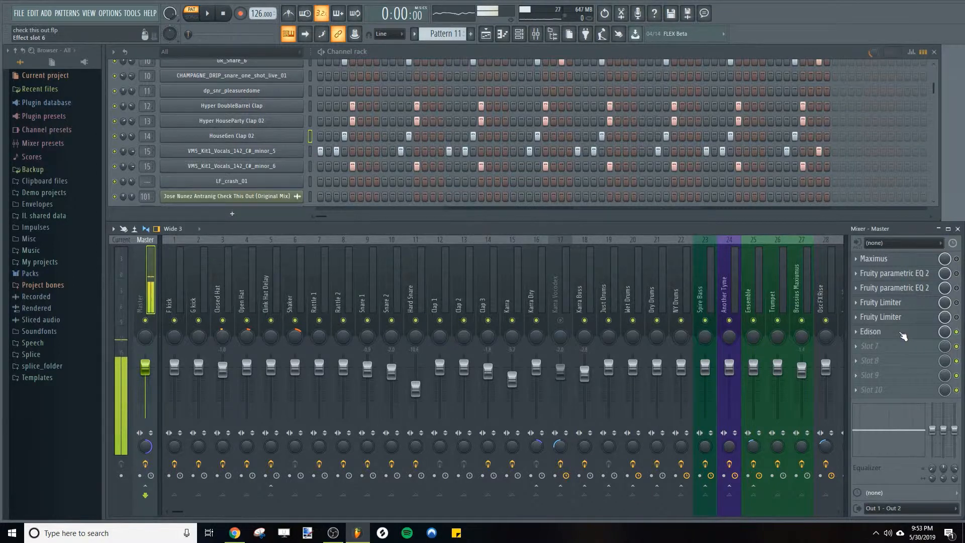
Bring up Edison from the Master insert, showing the VMS_Kit1_Vocals_142_C#_minor sample
left_click(869, 332)
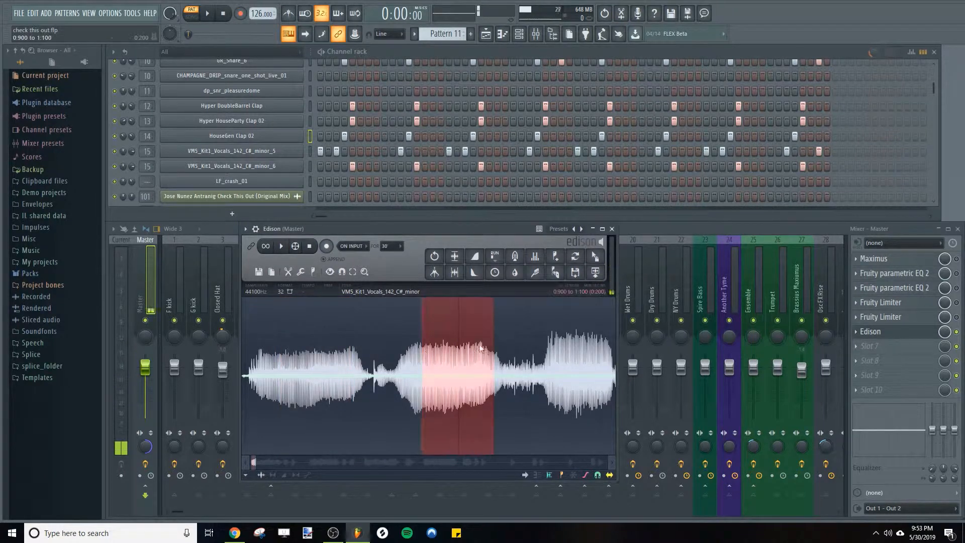
Mark a snapped 0.2 s slice in Edison, preview it and send it to the rack as channel minor_10
left_click(266, 246)
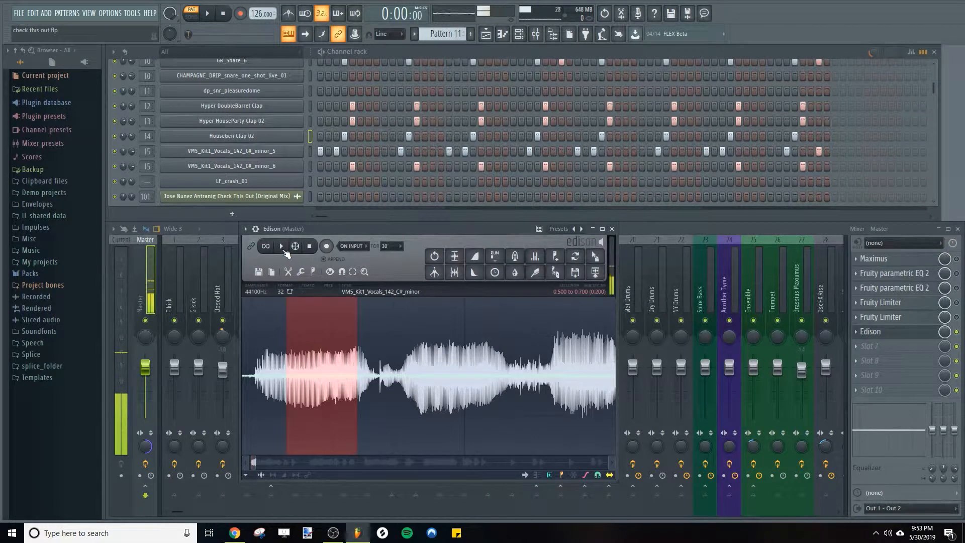
left_click(281, 246)
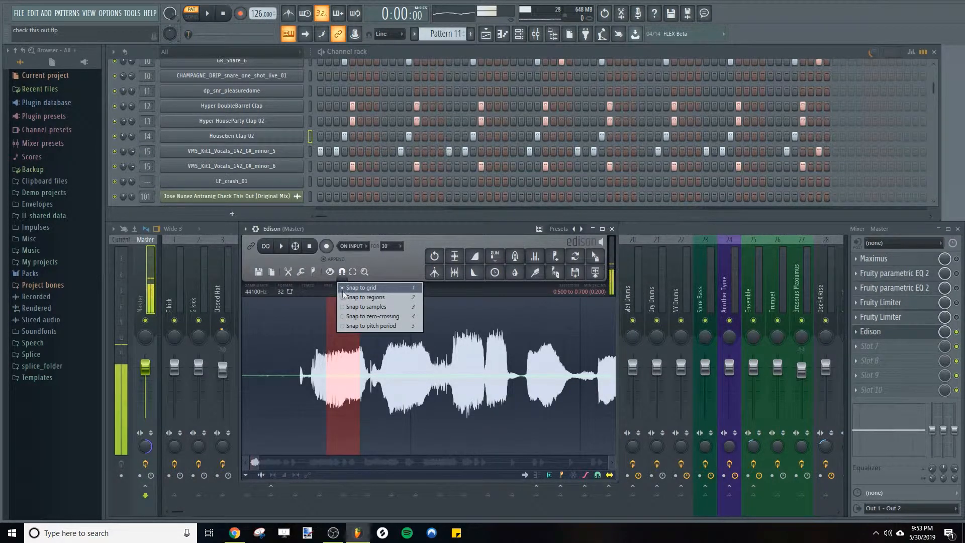
left_click(361, 287)
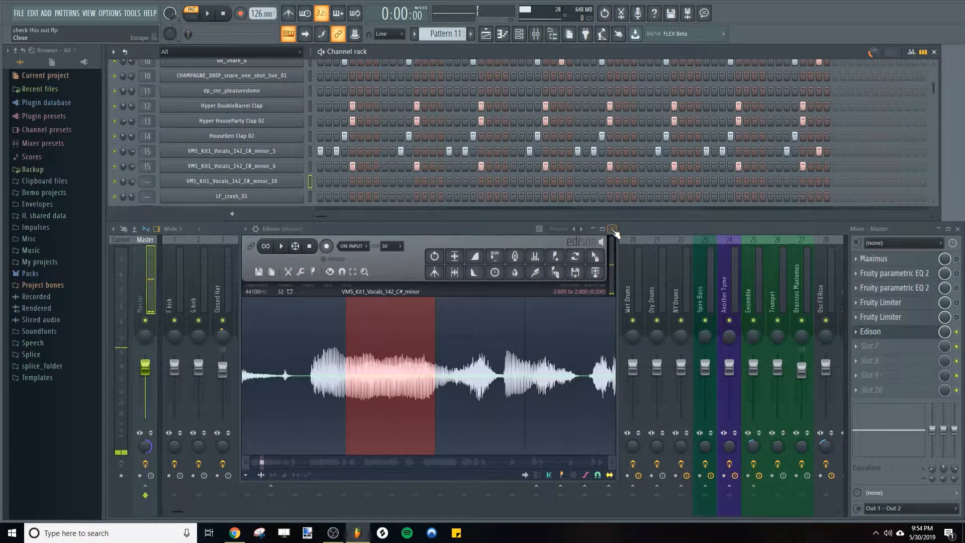
Close Edison and bring up the minor_10 chop's Channel settings
left_click(612, 228)
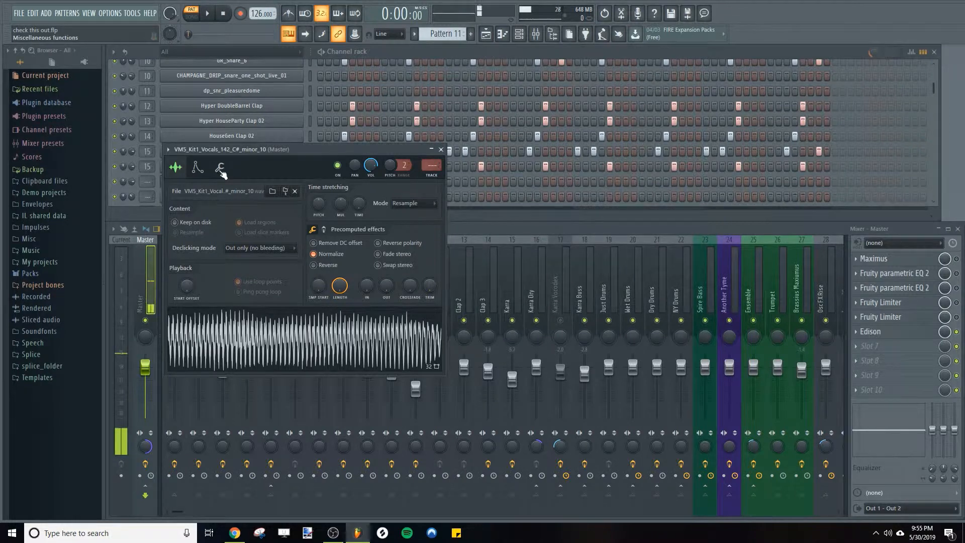
Enable the minor_10 chop's volume envelope with attack time 0.2
left_click(197, 167)
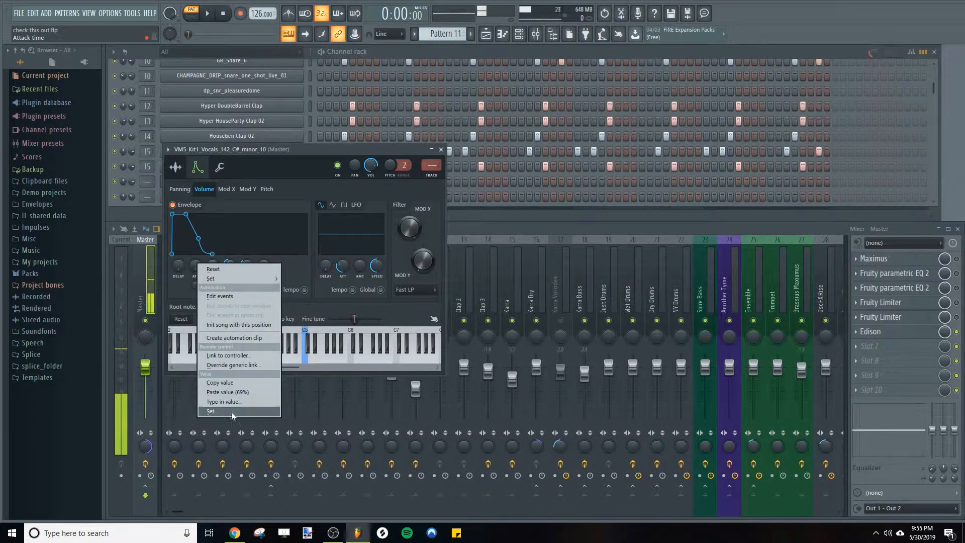
left_click(211, 411)
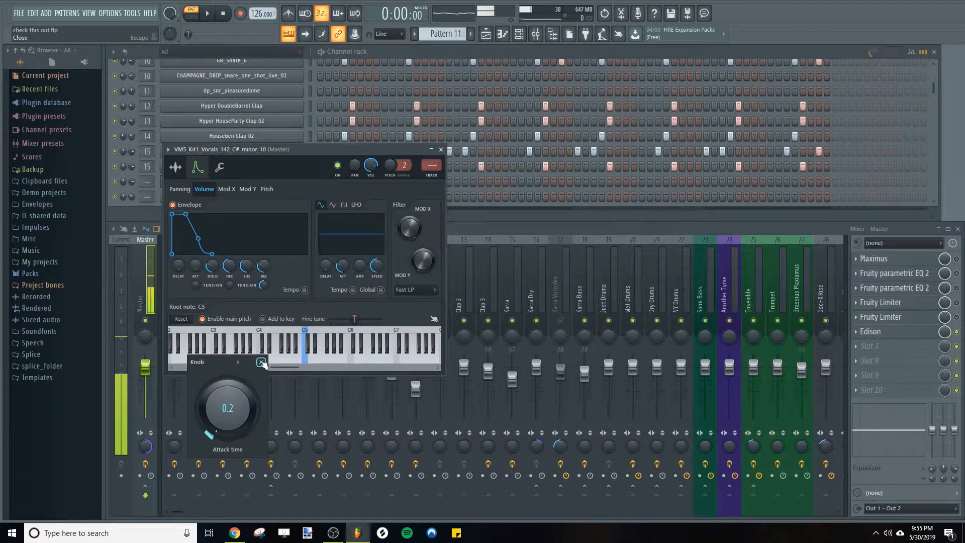
mouse_move(226, 377)
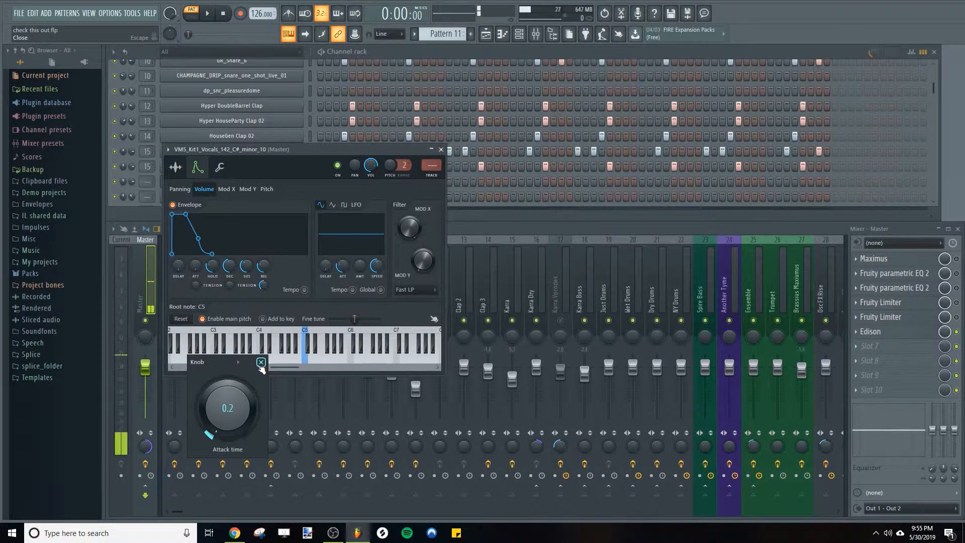
left_click(260, 362)
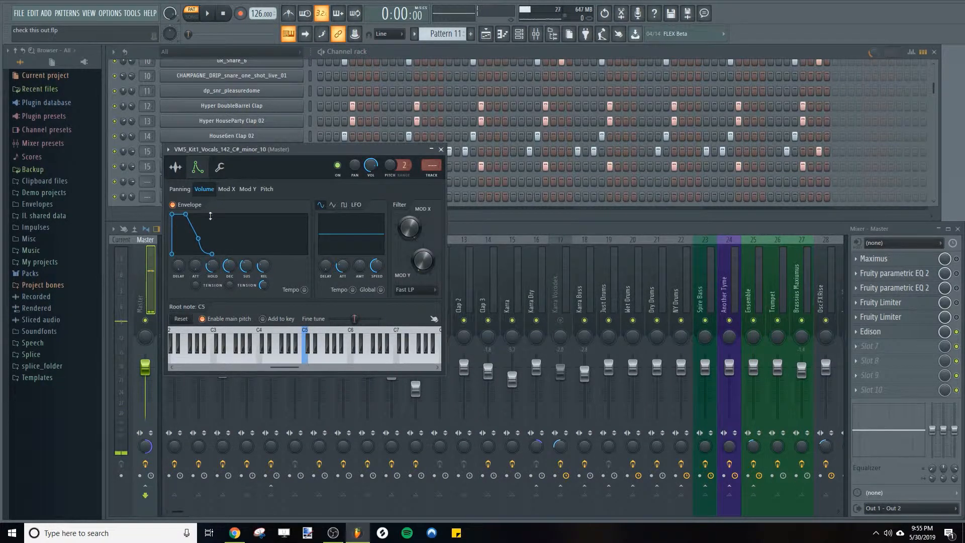
Change the minor_10 chop's time stretching Mode from Resample to Stretch and audition it
left_click(175, 167)
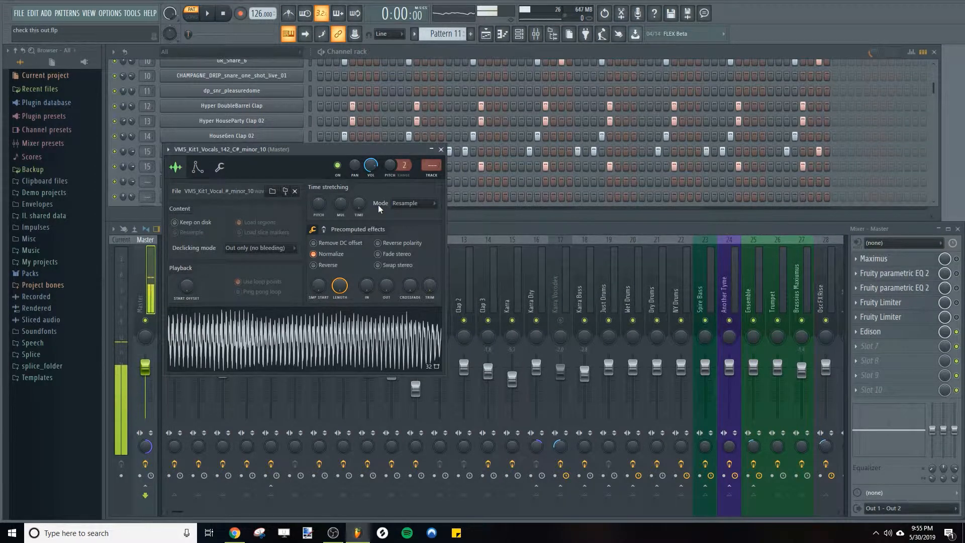
left_click(409, 203)
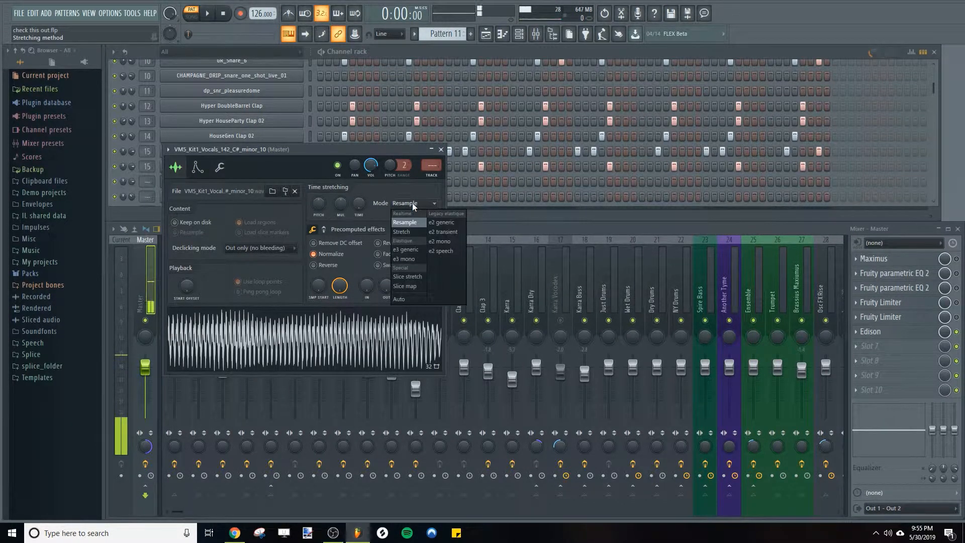
mouse_move(404, 232)
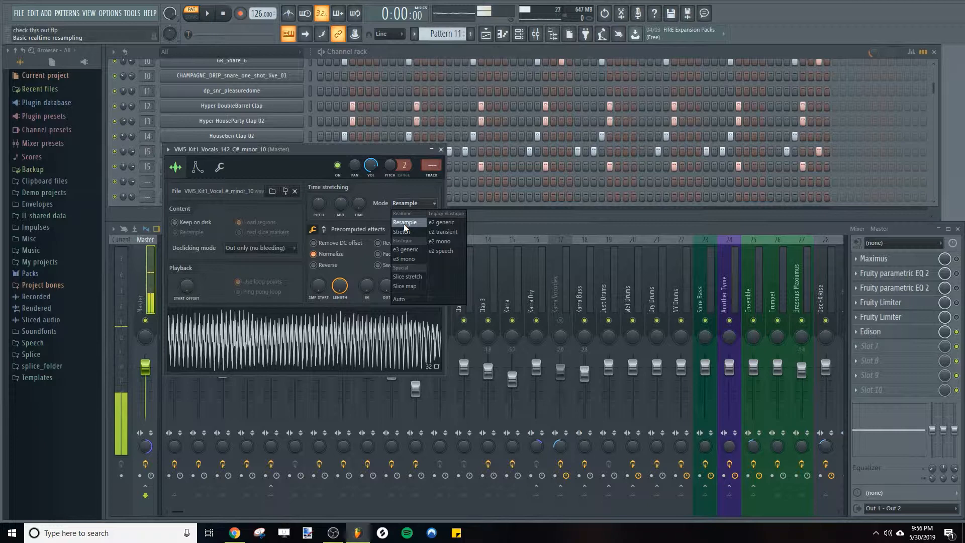
mouse_move(404, 231)
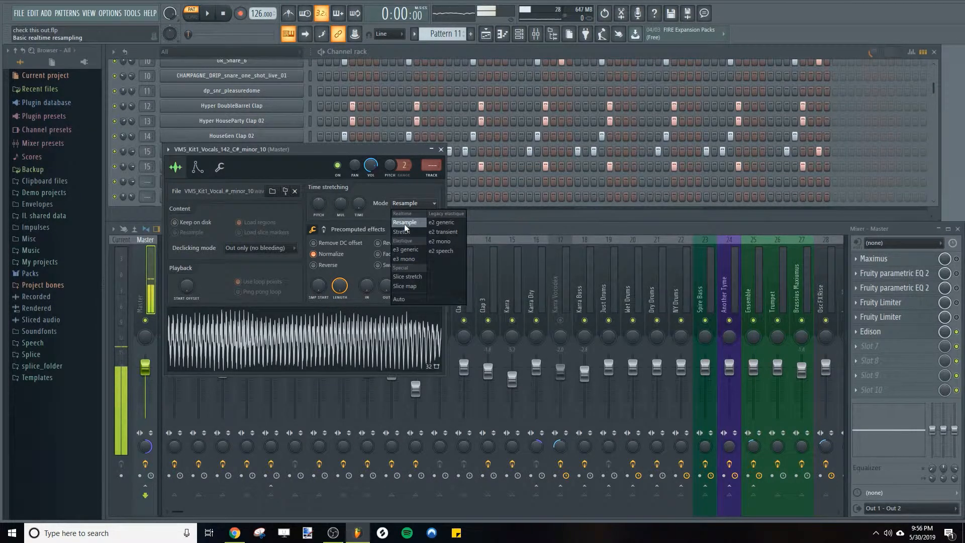
left_click(404, 222)
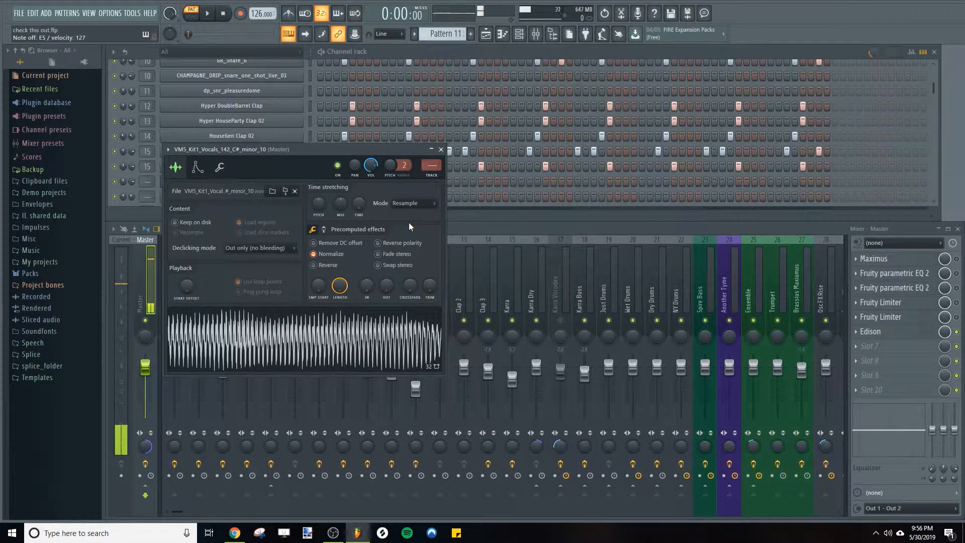
left_click(412, 203)
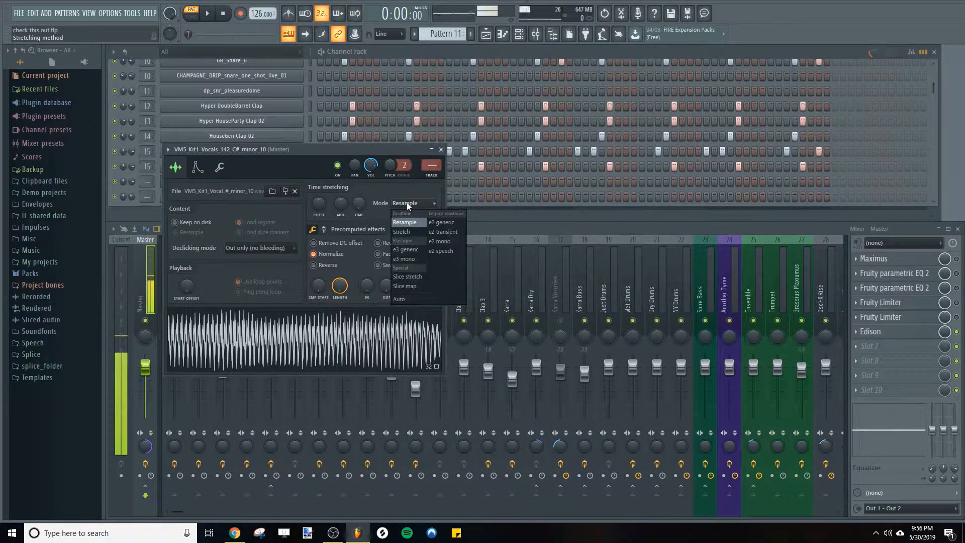
left_click(401, 231)
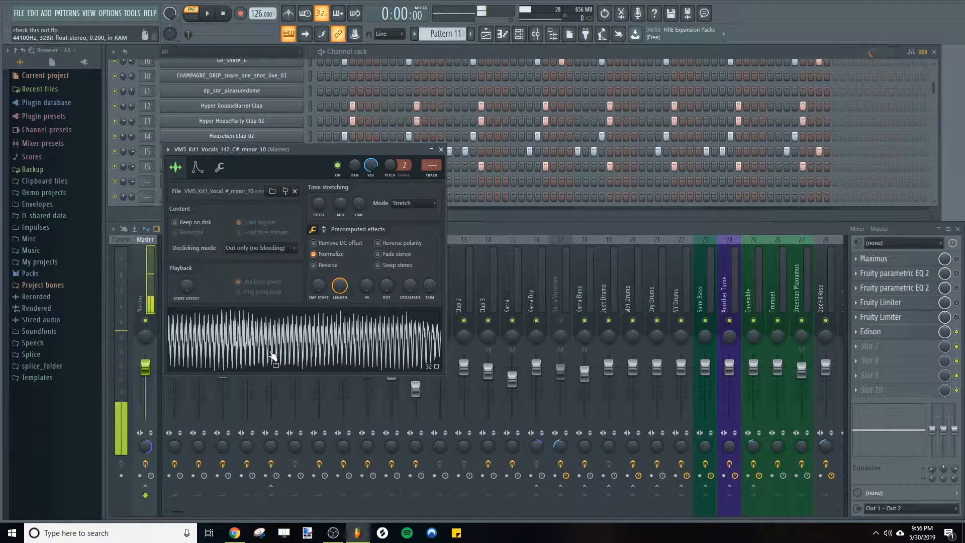
mouse_move(357, 323)
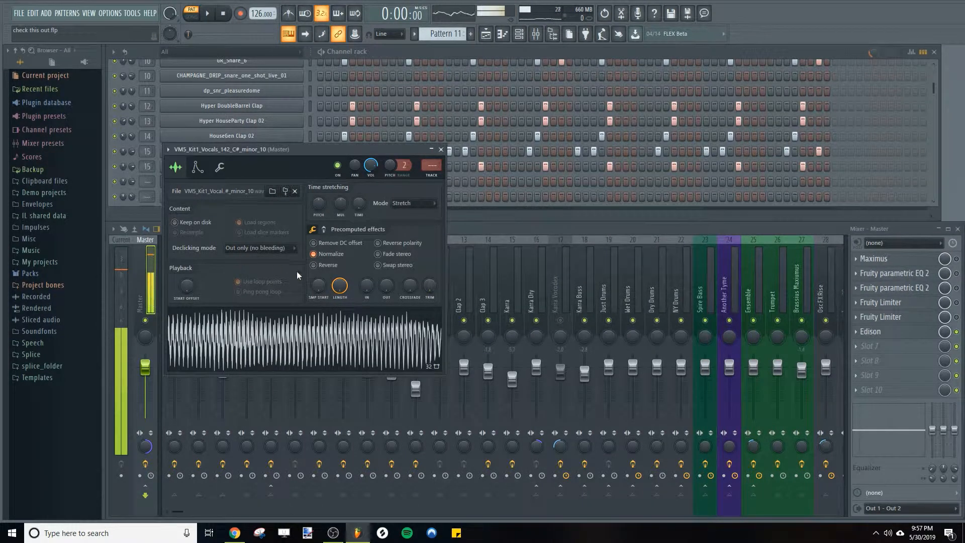
left_click(206, 13)
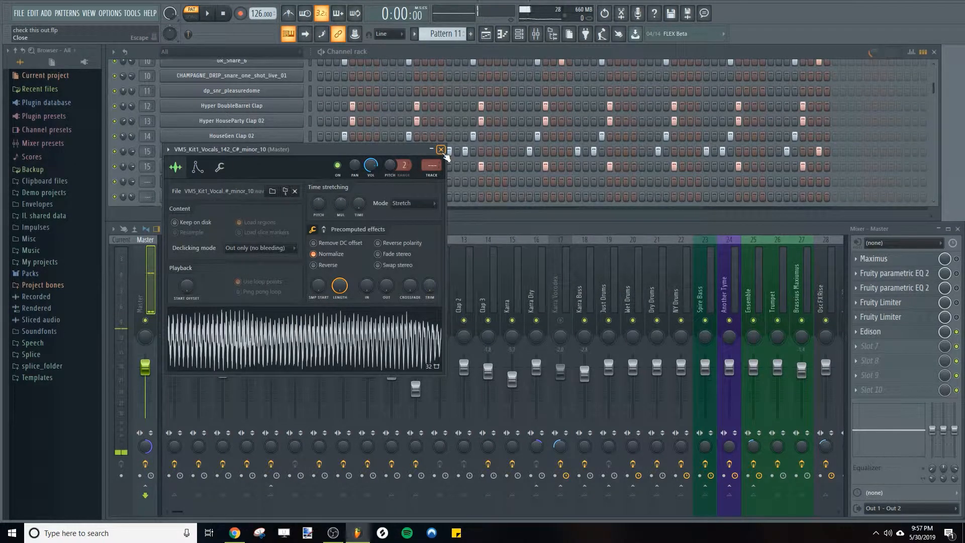
Place four minor_10 chop steps across Pattern 11 and route the channel to mixer track 15, Karra
left_click(441, 149)
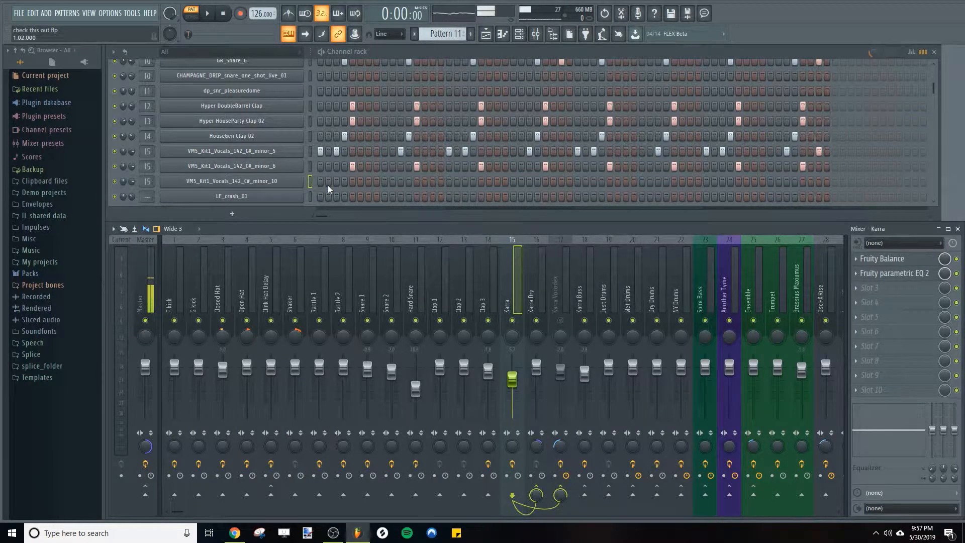
left_click(207, 13)
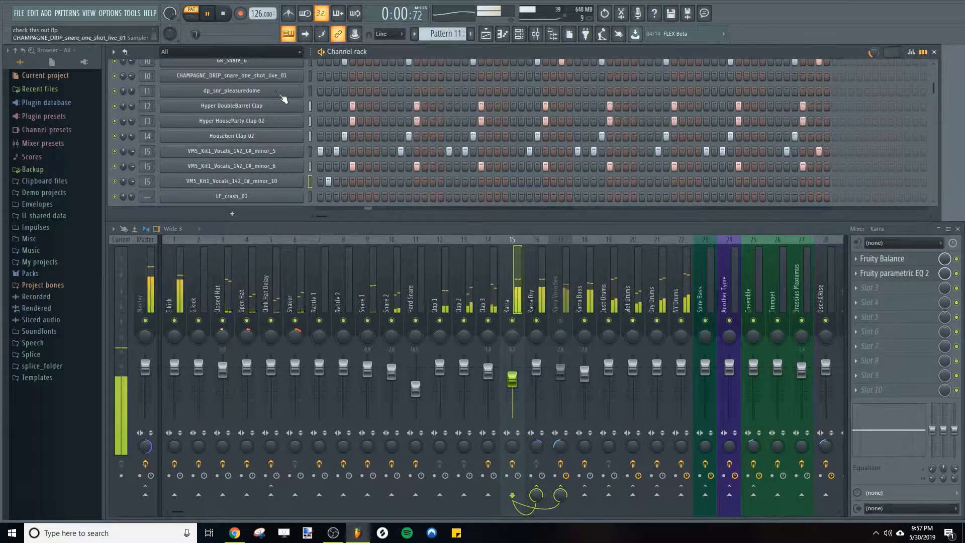
left_click(207, 13)
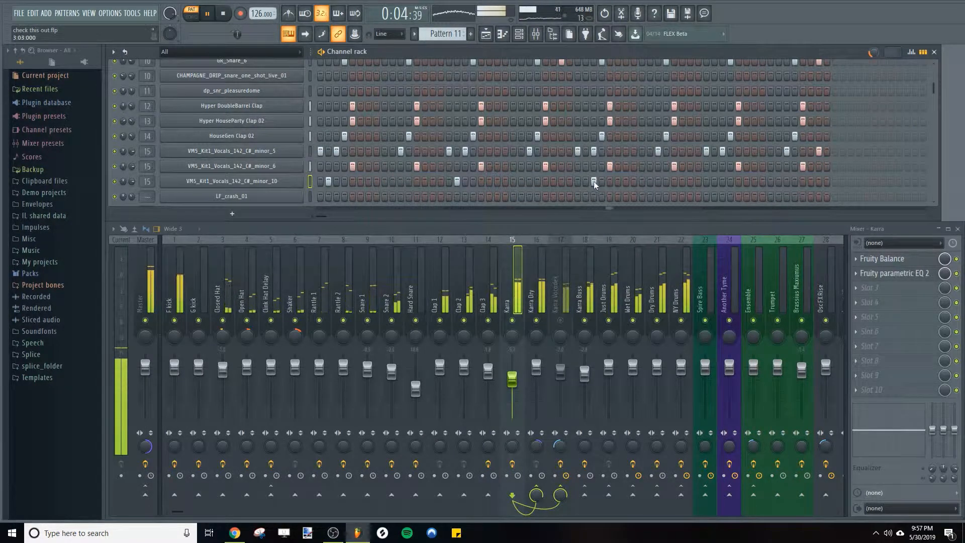
left_click(206, 14)
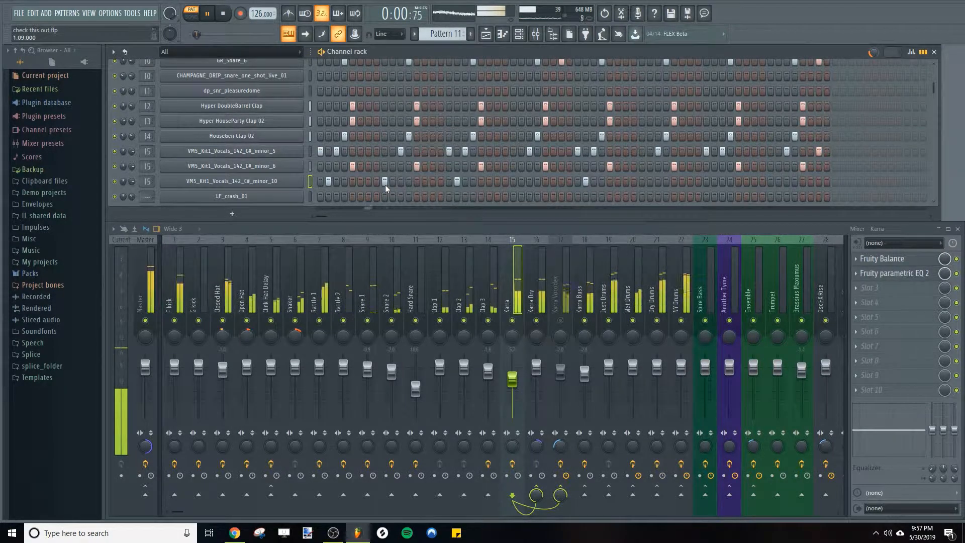
left_click(206, 14)
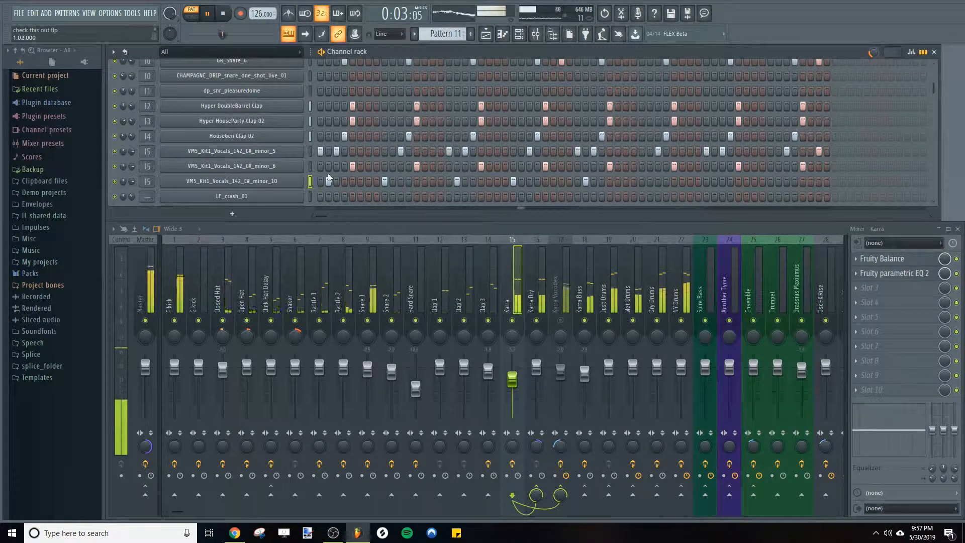
left_click(223, 14)
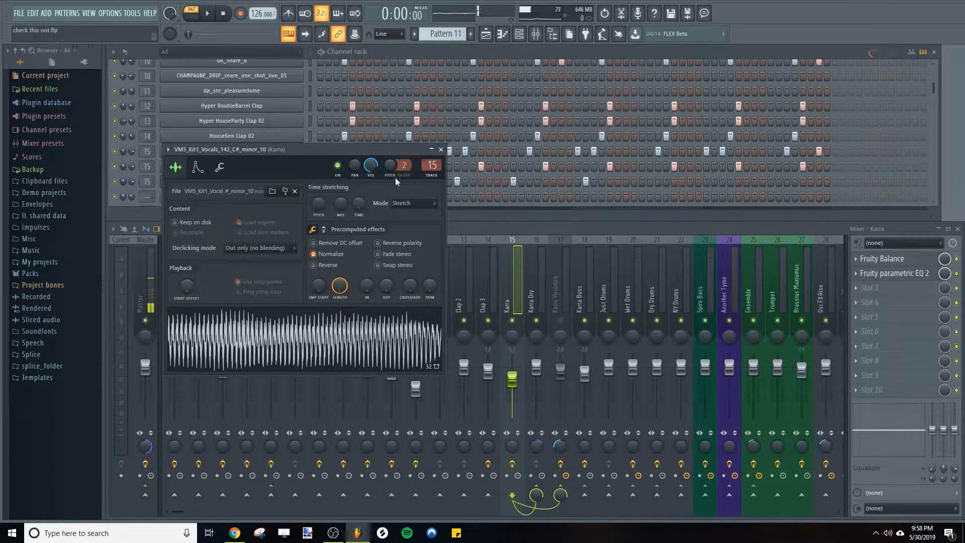
Audition Pattern 11 with the minor_10 chop kept in Stretch mode
left_click(390, 165)
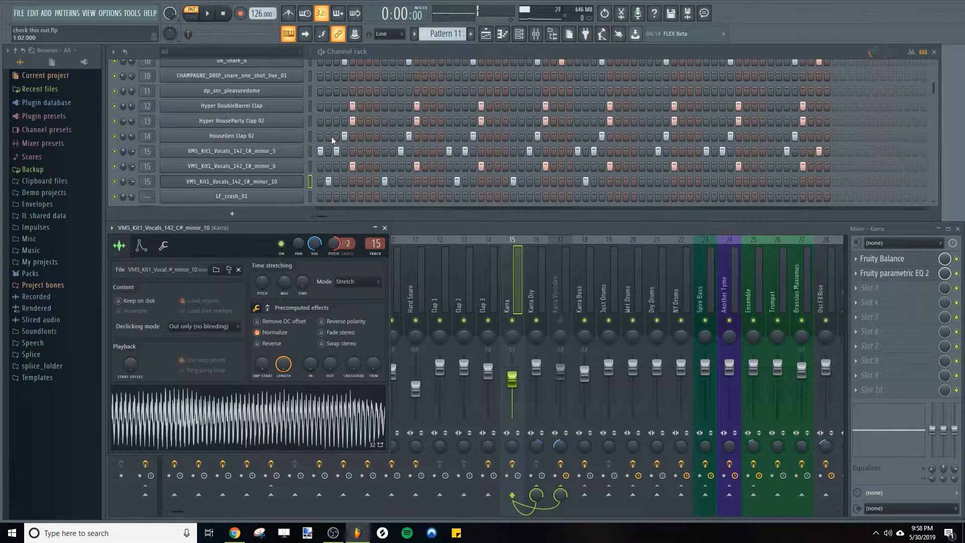
left_click(207, 12)
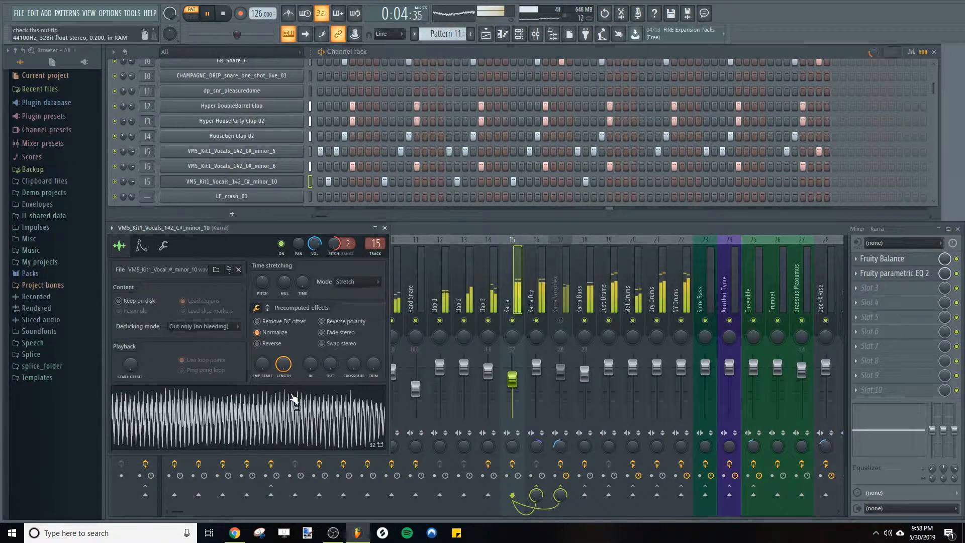
left_click(223, 13)
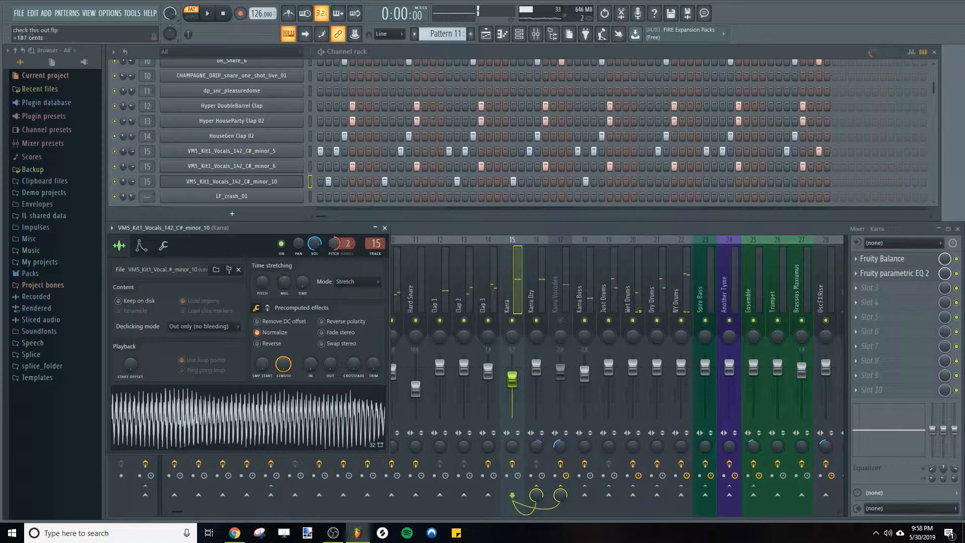
left_click(206, 13)
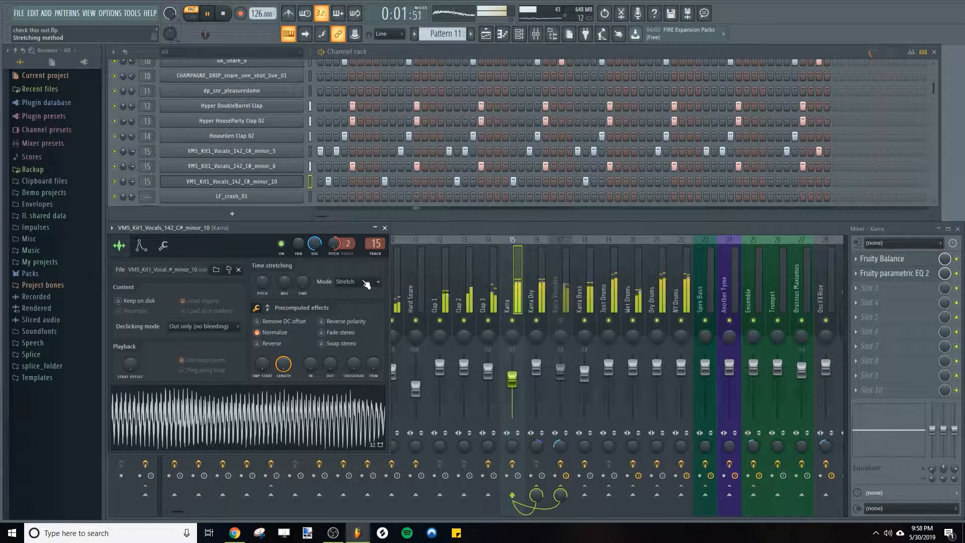
left_click(223, 13)
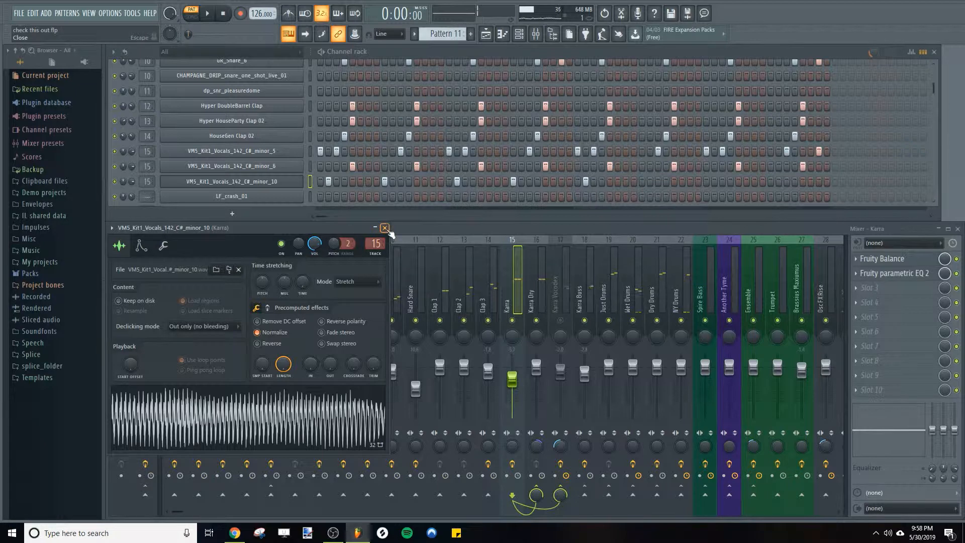
Delete the minor_10 chop channel from the rack
left_click(384, 227)
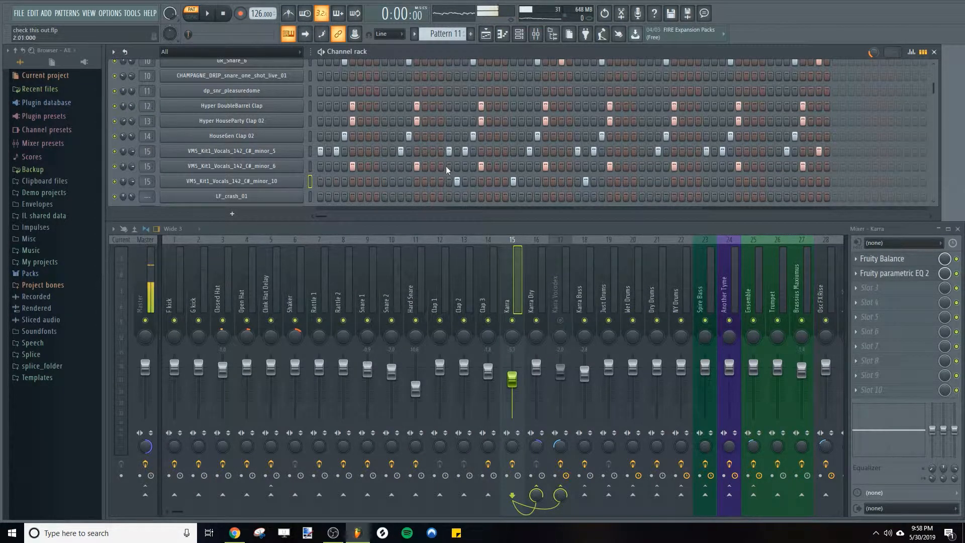
right_click(231, 181)
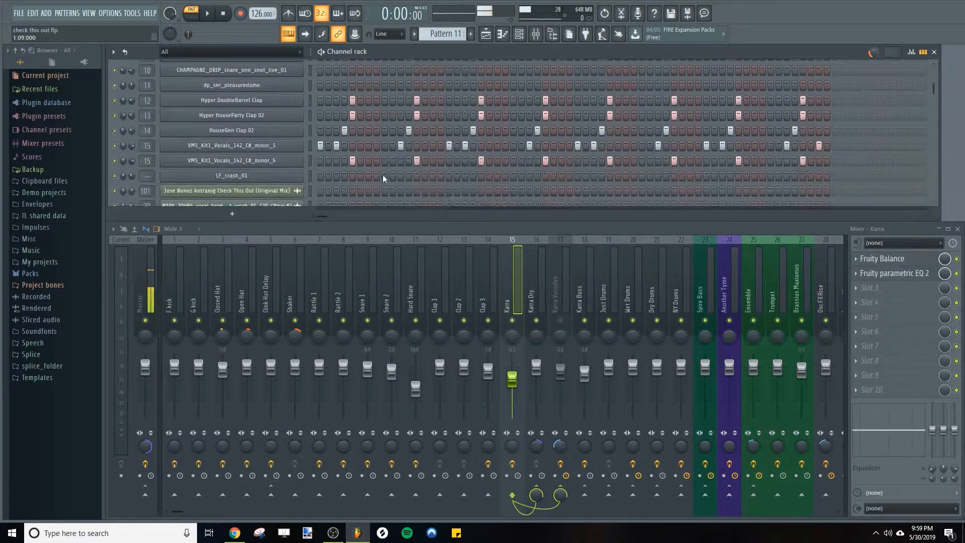
left_click(230, 175)
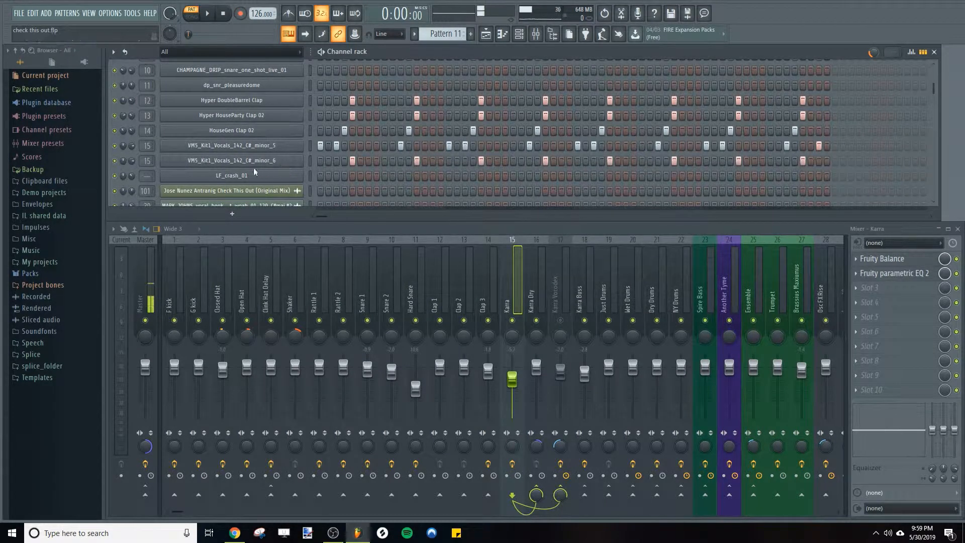
Send the C#_minor_6 chop's steps to the piano roll and show its chord notes
left_click(232, 160)
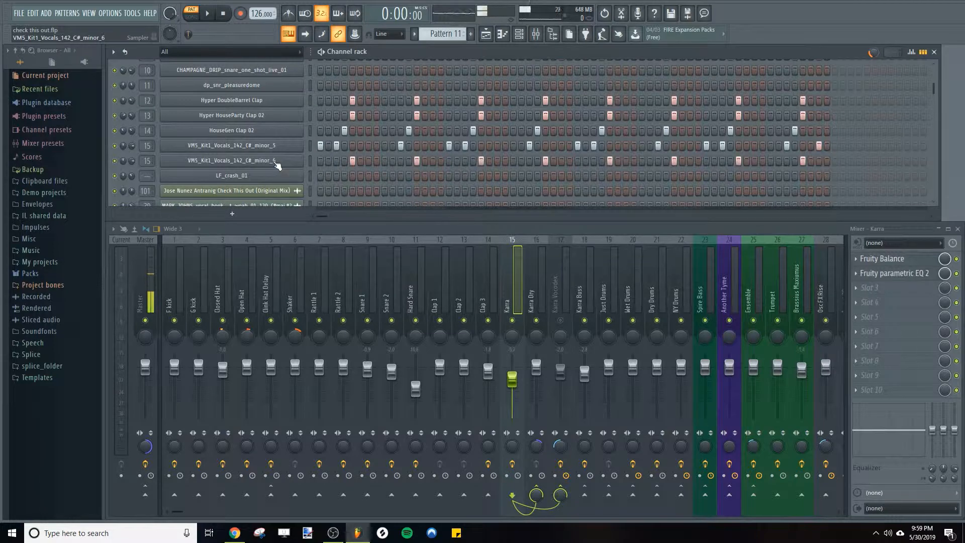
left_click(923, 52)
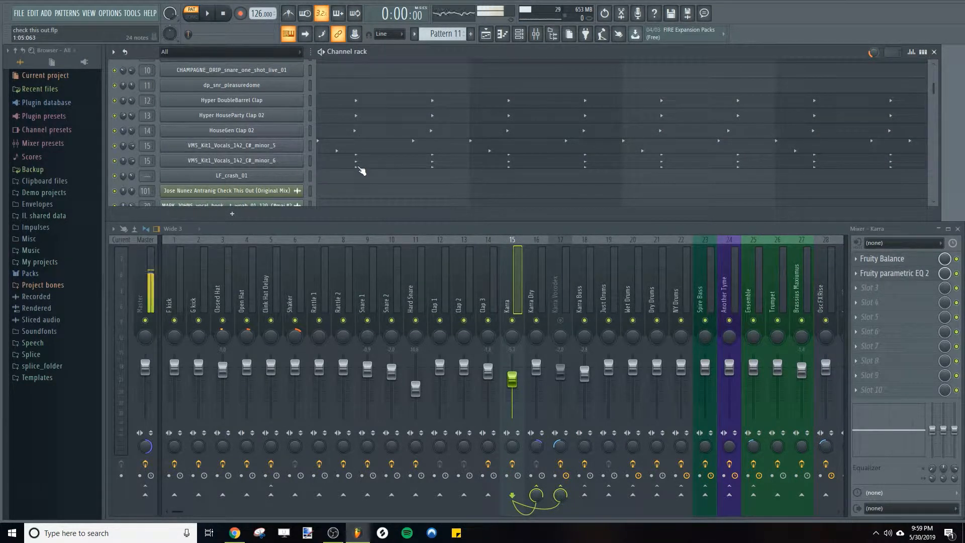
left_click(231, 175)
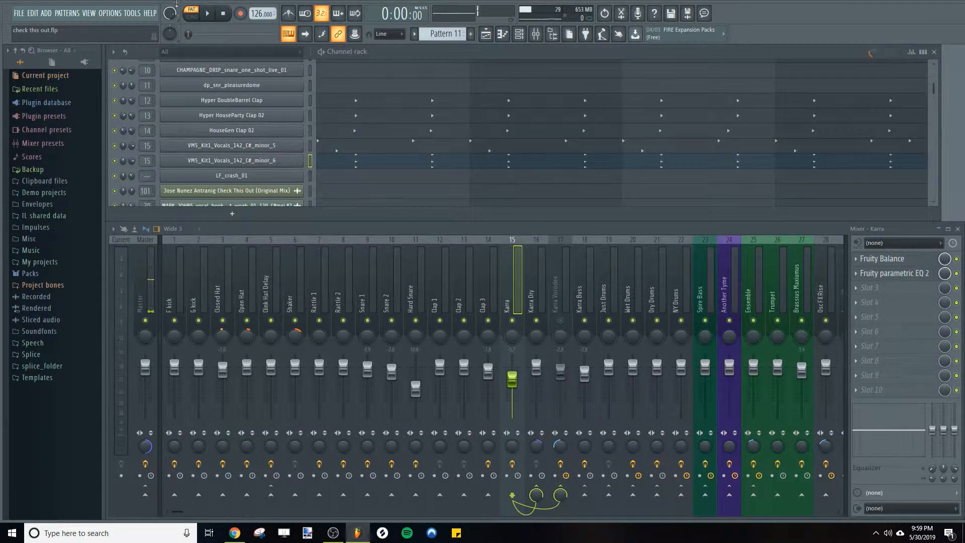
left_click(206, 13)
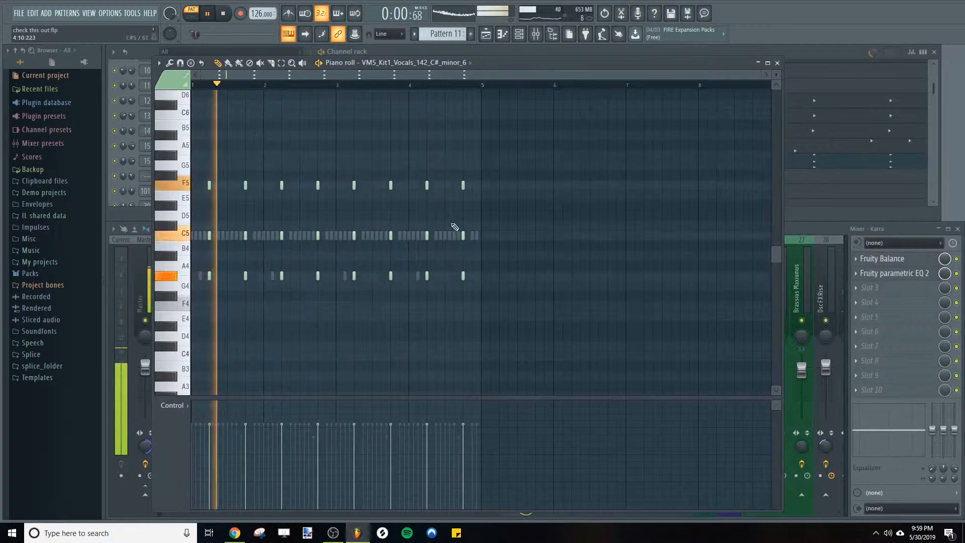
Reposition the notes of the minor_6 chop's opening chord, then return to the channel rack
left_click(223, 13)
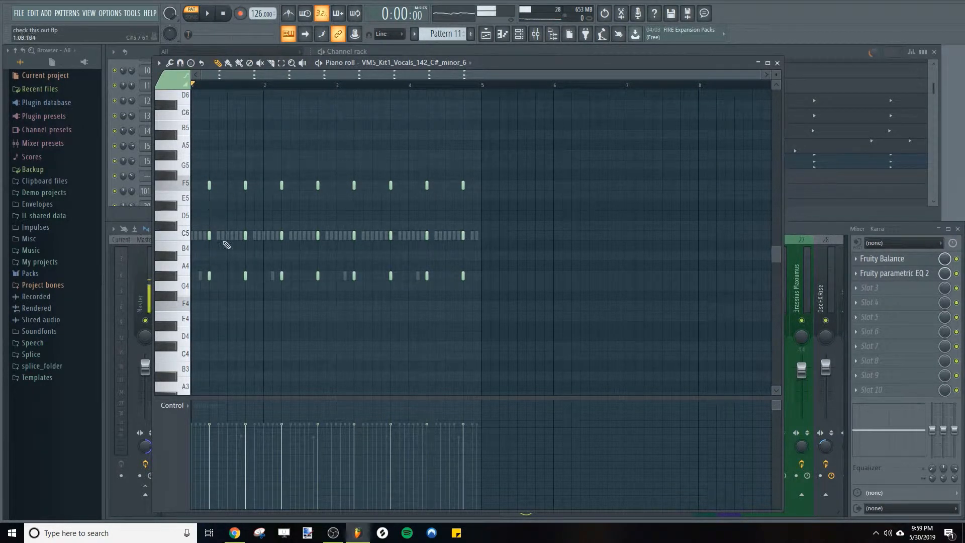
left_click(207, 13)
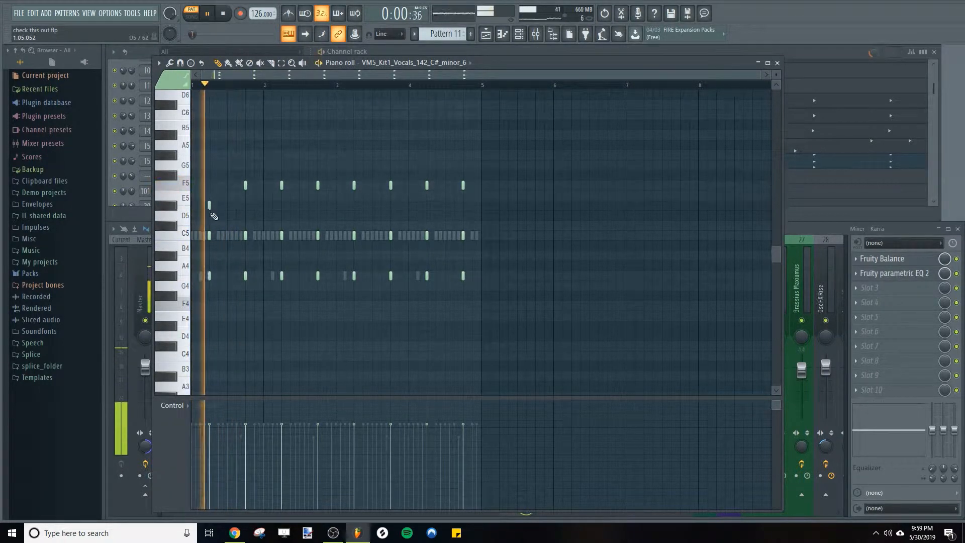
left_click(207, 14)
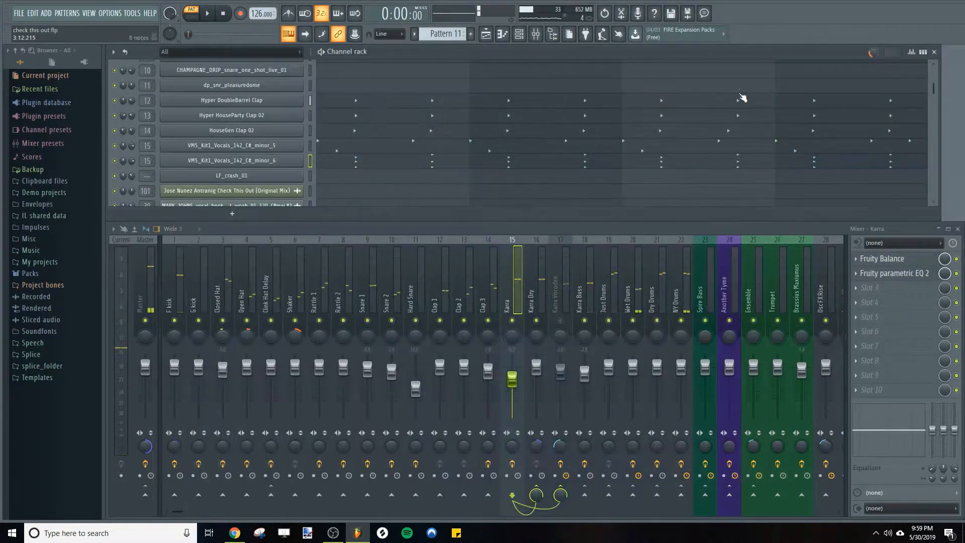
Return the channel rack to step view and bring up a vocal chop's settings for cut group 9
left_click(206, 13)
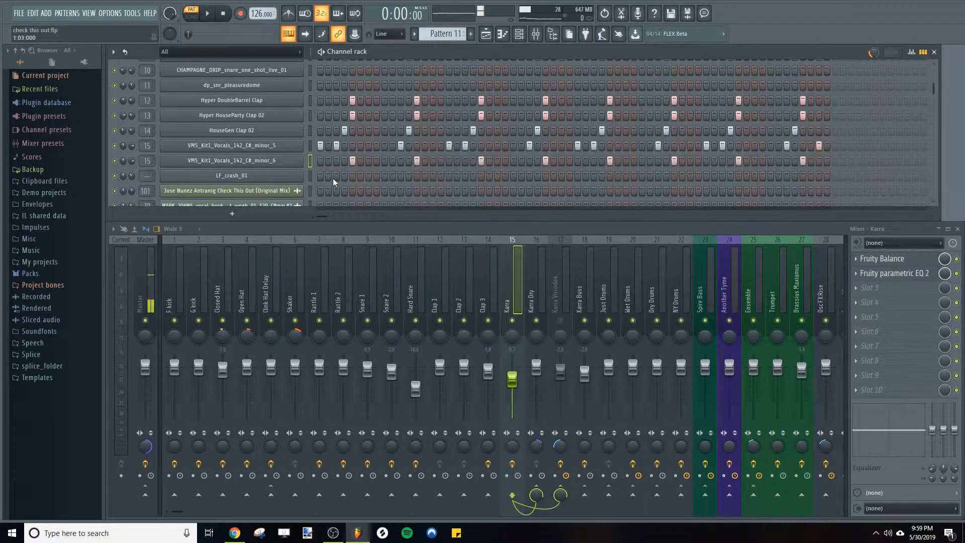
left_click(231, 161)
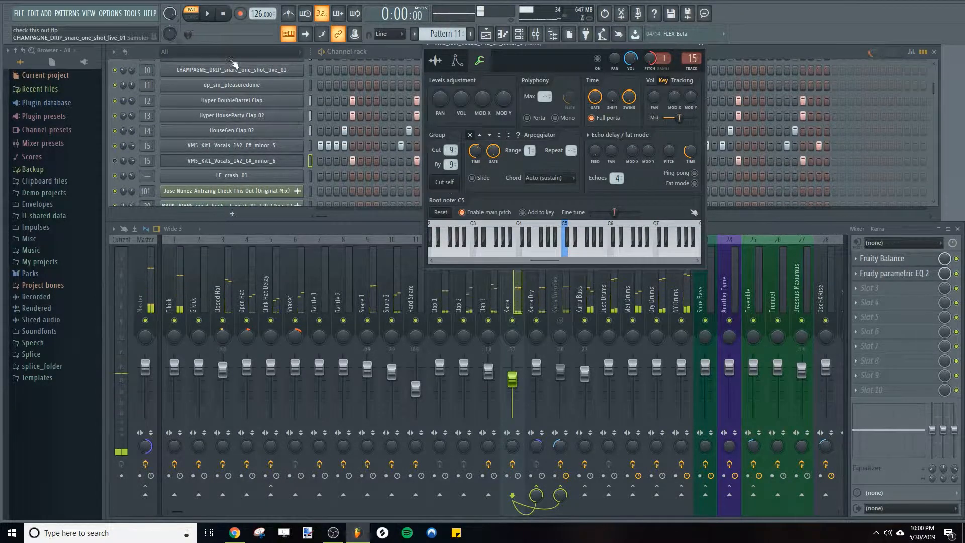
Solo the C#_minor_5 vocal chop, audition it, and bring up its channel settings
right_click(114, 145)
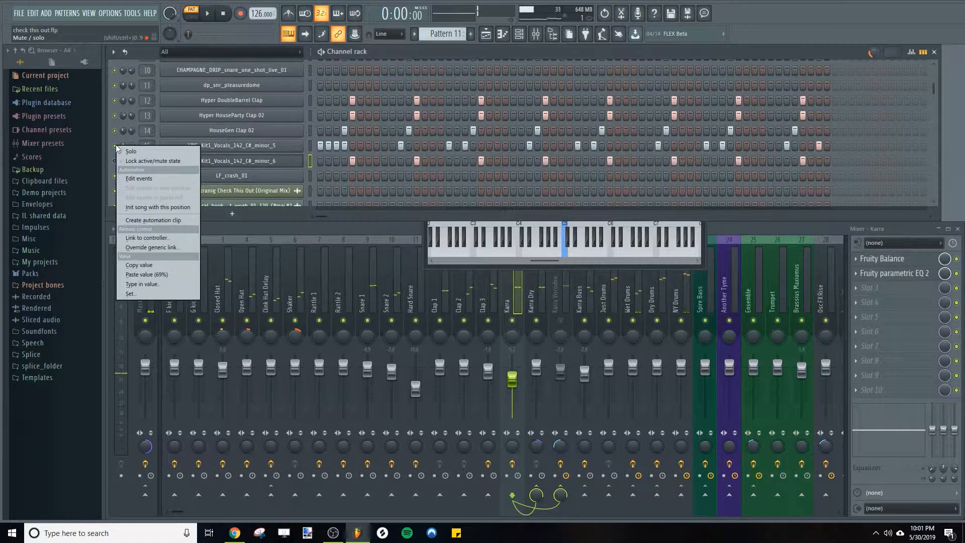
left_click(206, 13)
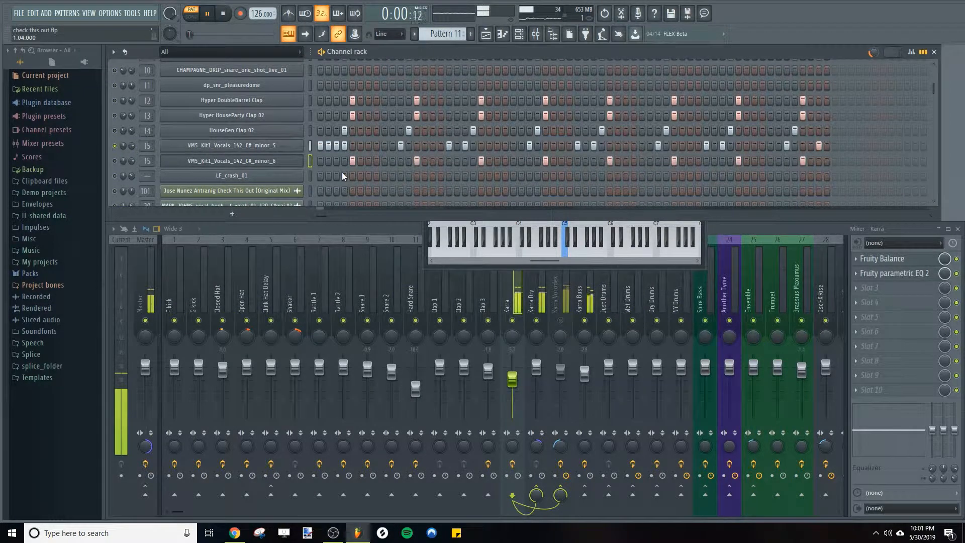
left_click(231, 145)
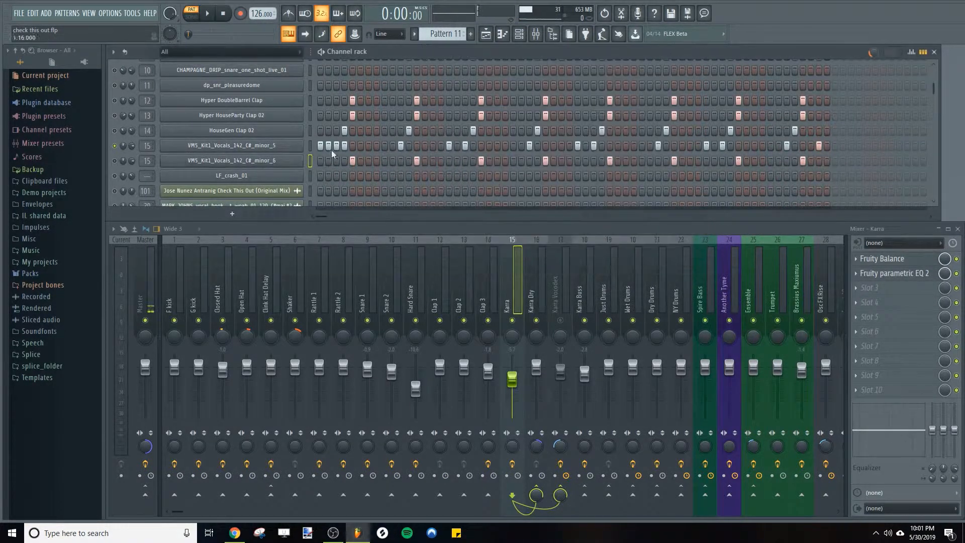
left_click(230, 145)
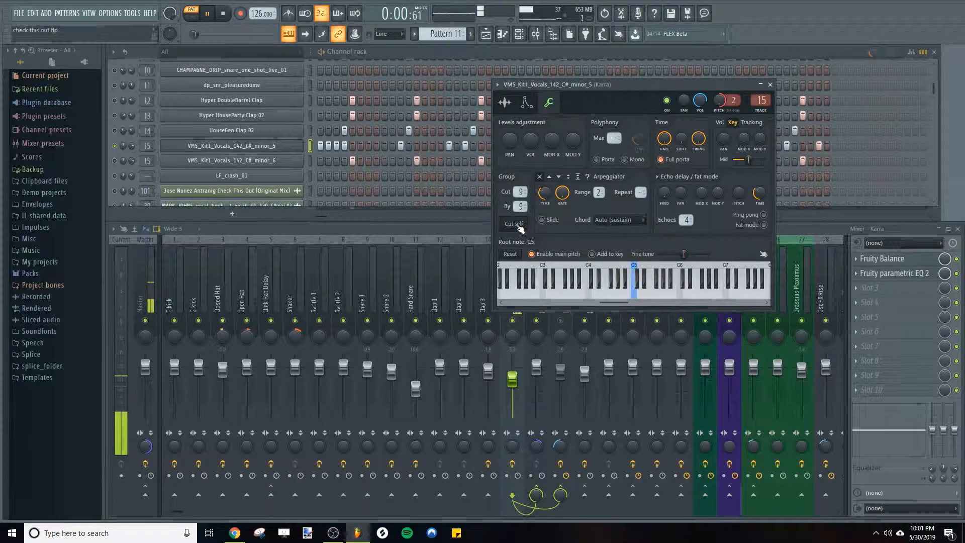
Enable Cut self on the minor_5 chop so each retrigger chokes the previous hit
left_click(222, 13)
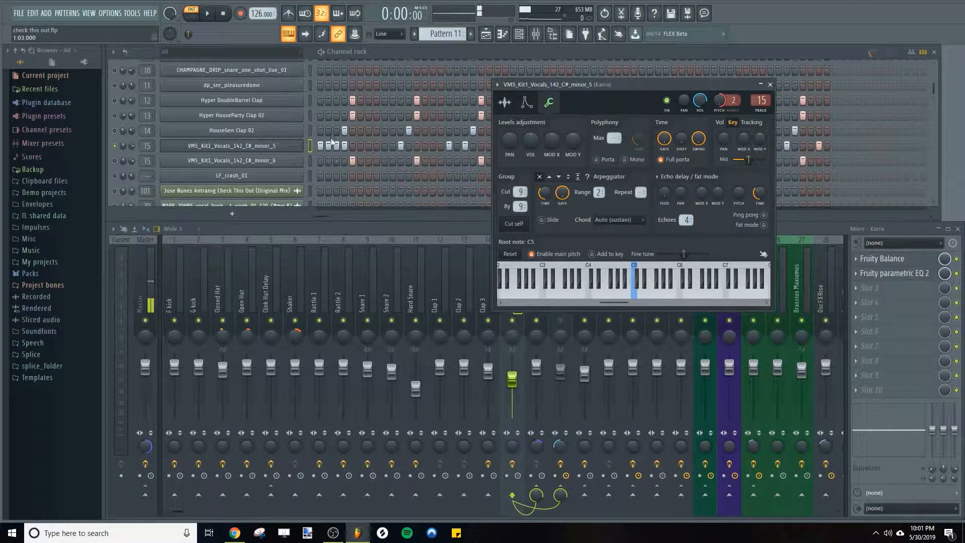
left_click(520, 207)
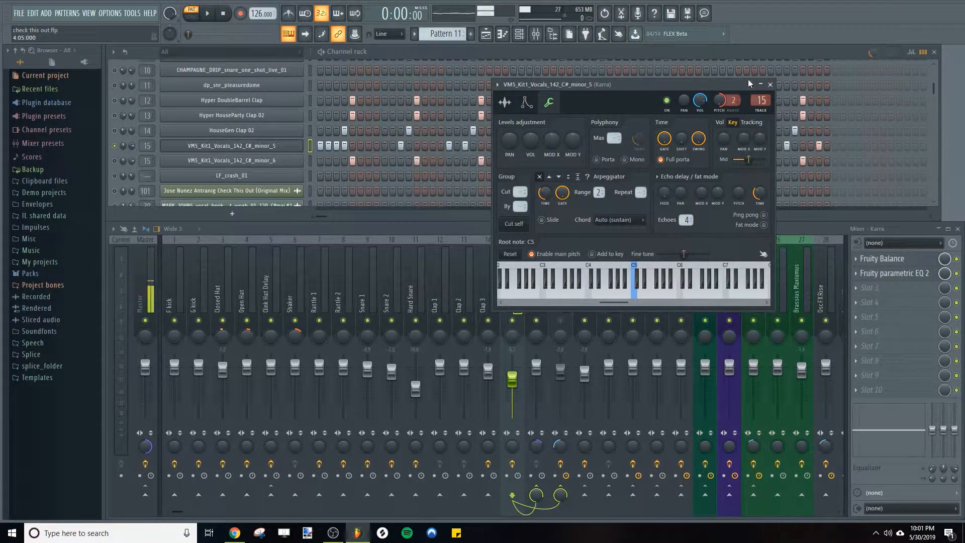
Close the minor_5 channel settings and un-solo the chop so the full pattern plays
left_click(770, 84)
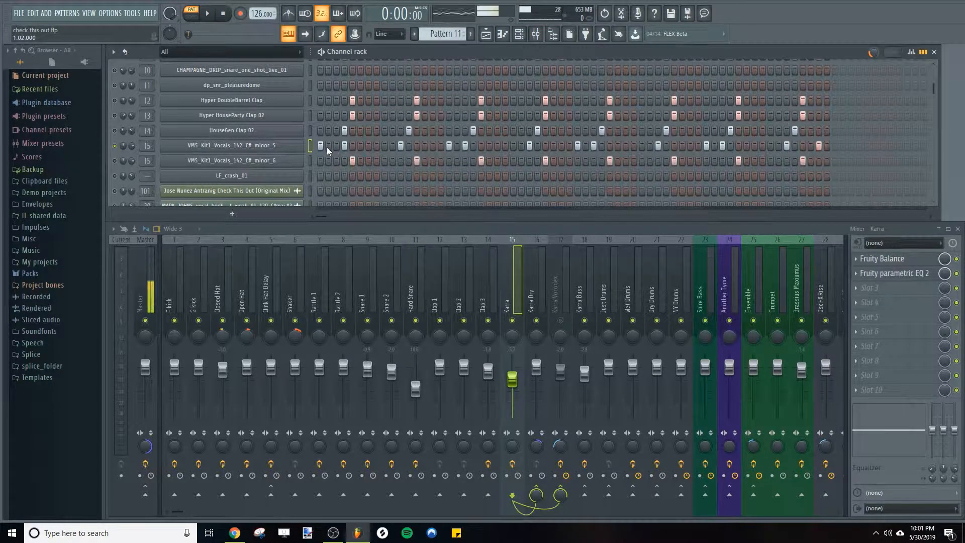
left_click(114, 146)
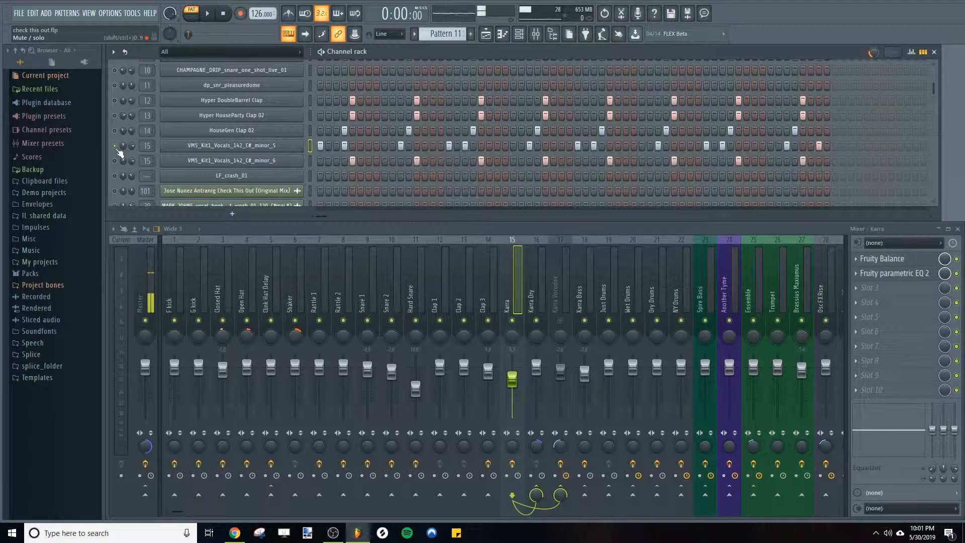